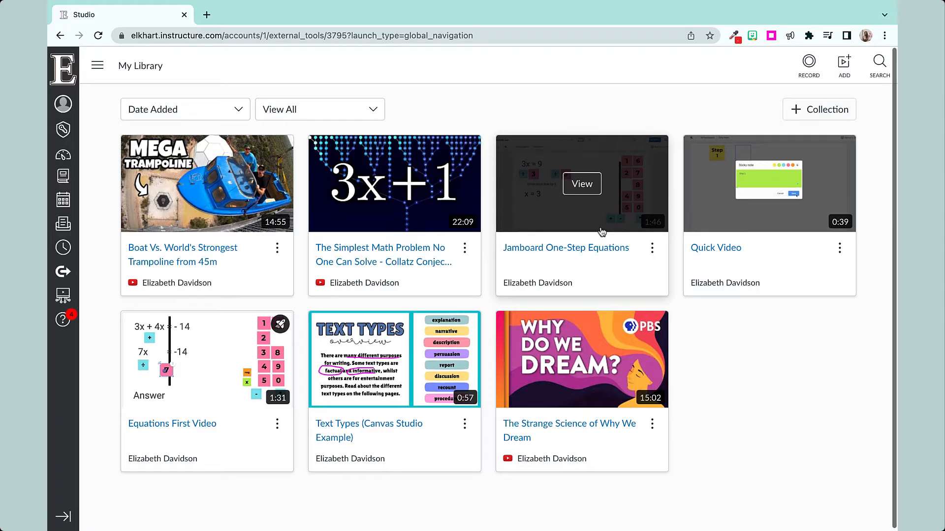
Step: Start a quiz from the Jamboard One-Step Equations video with question markers hidden from students
left_click(277, 248)
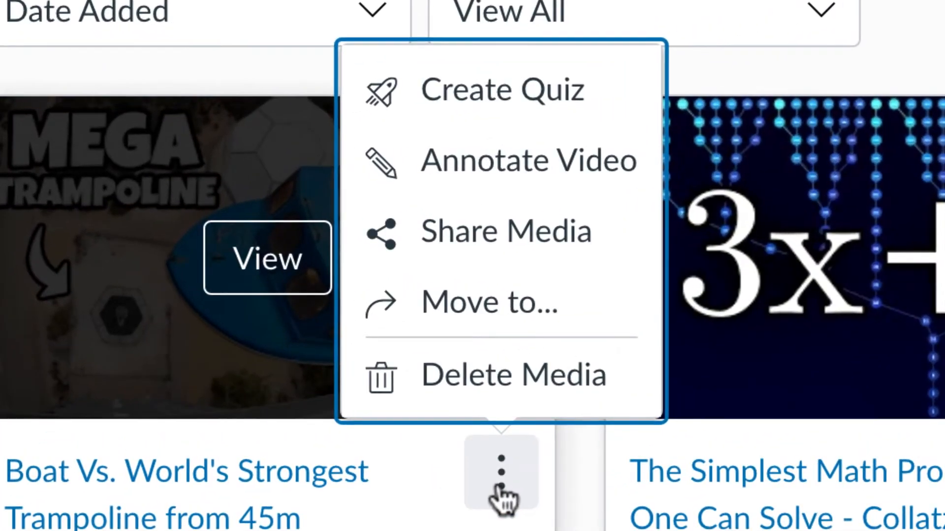
mouse_move(460, 434)
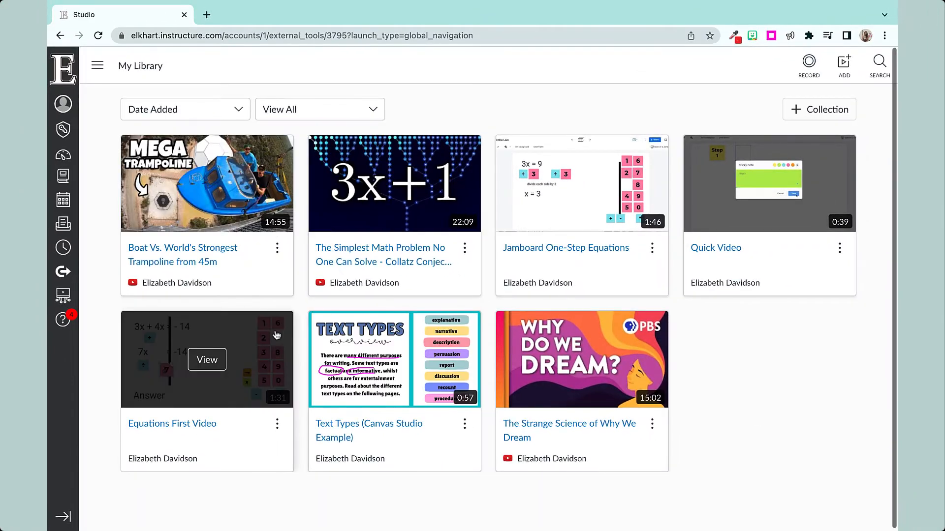
mouse_move(279, 351)
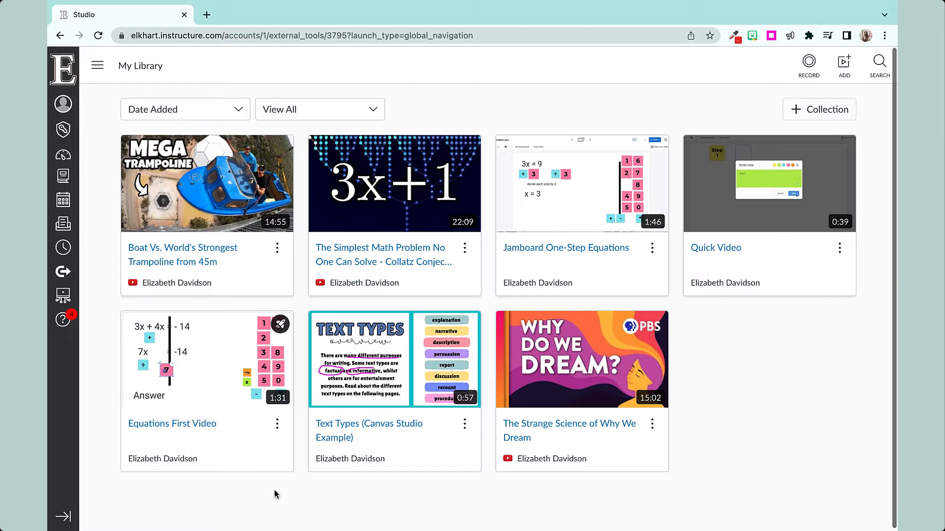
mouse_move(207, 360)
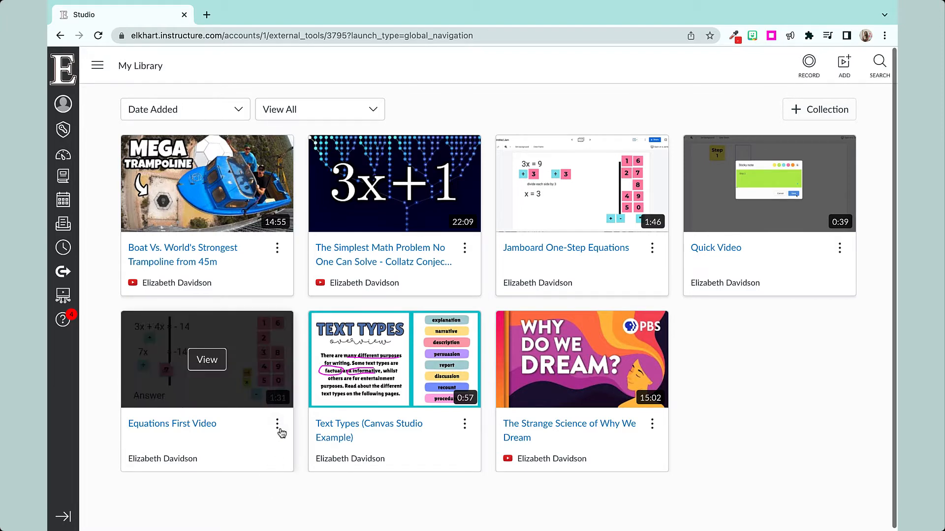
left_click(277, 425)
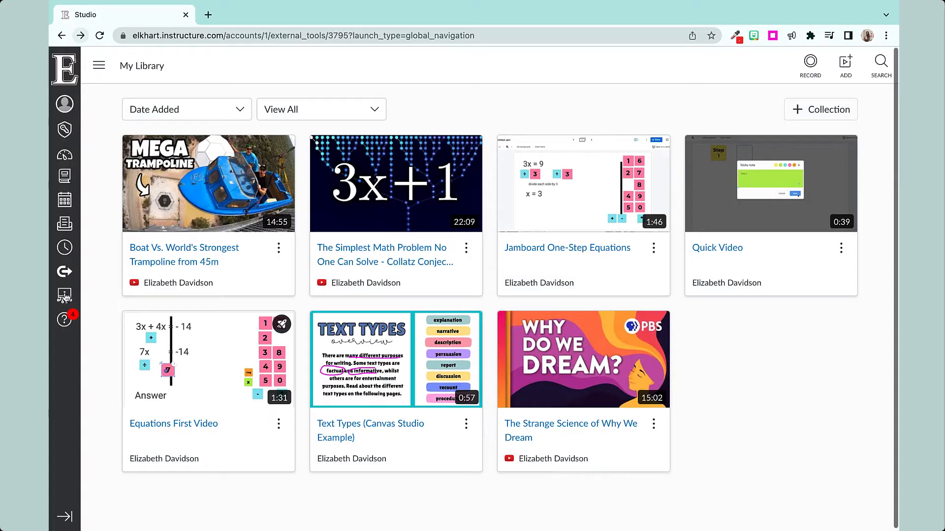
left_click(653, 248)
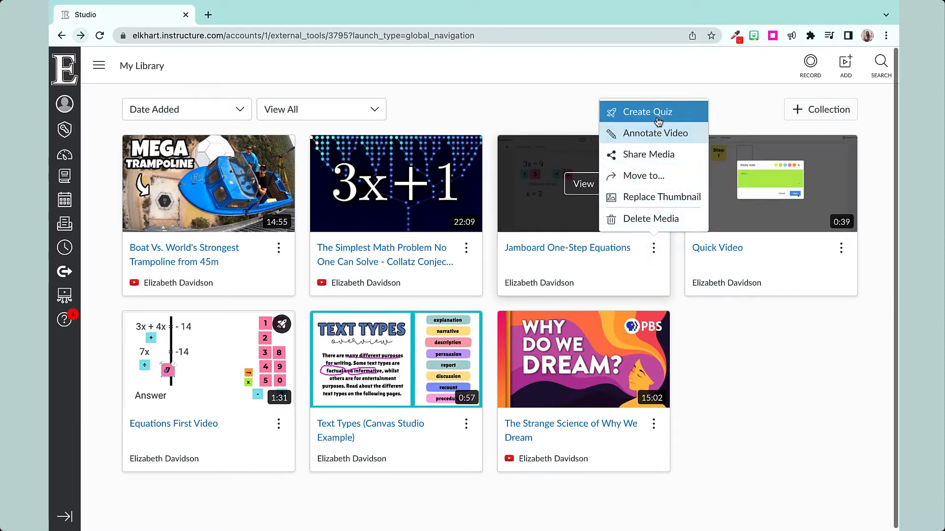
left_click(647, 112)
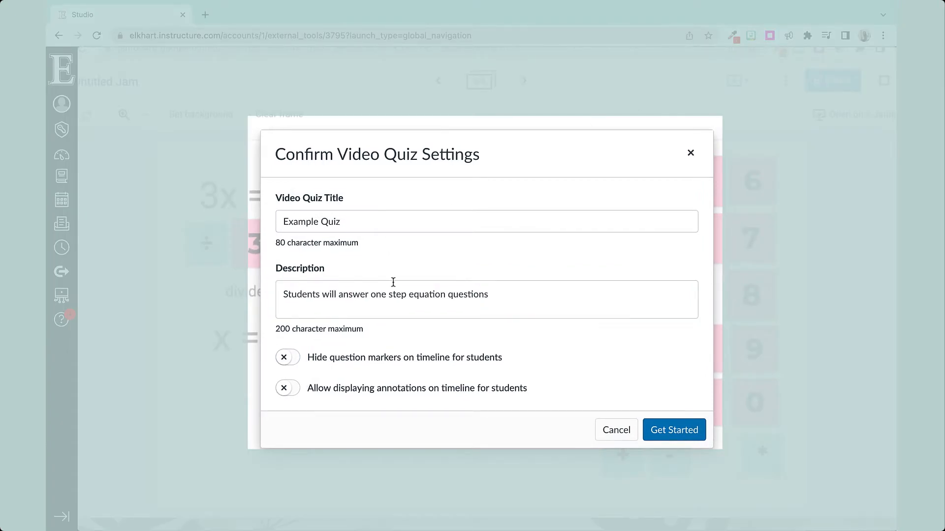
left_click(287, 358)
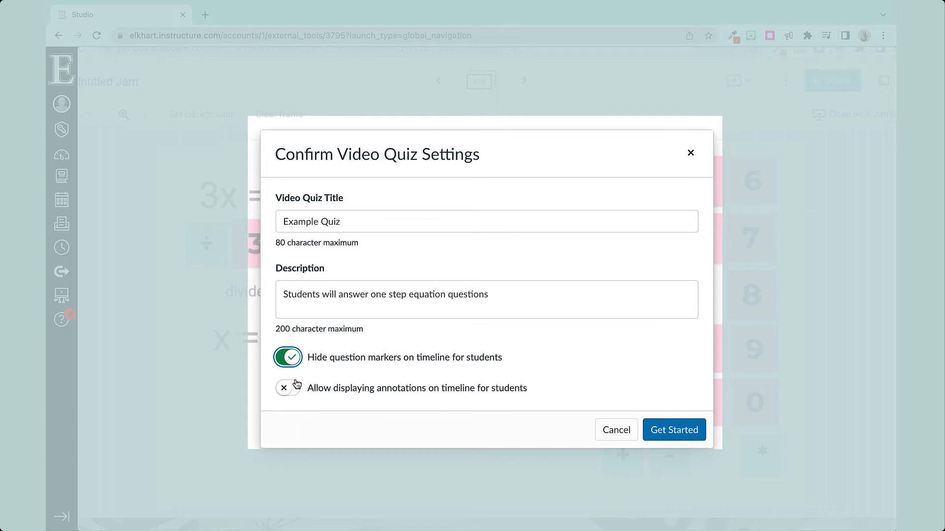
mouse_move(347, 429)
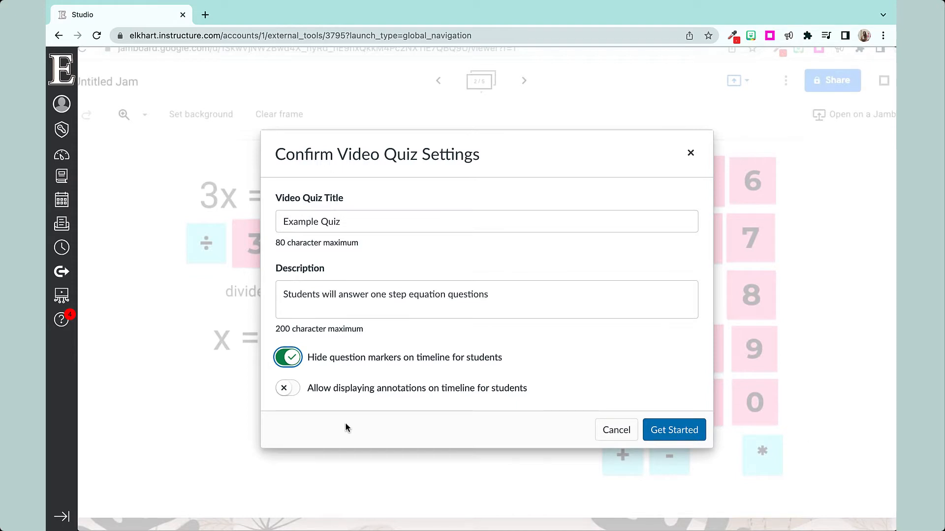
Step: Add a 0:05 question on the equation's first step, with answer 'Multiply each side by 3'
left_click(674, 430)
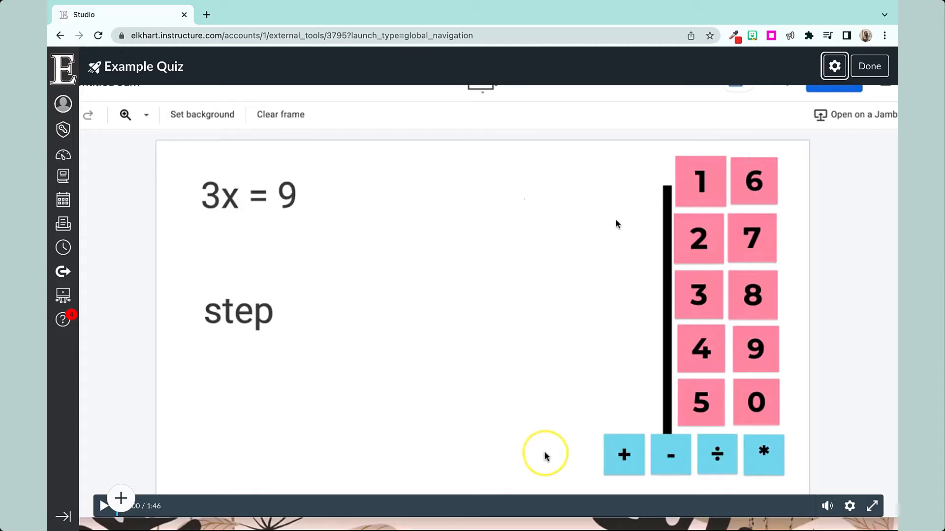
mouse_move(325, 272)
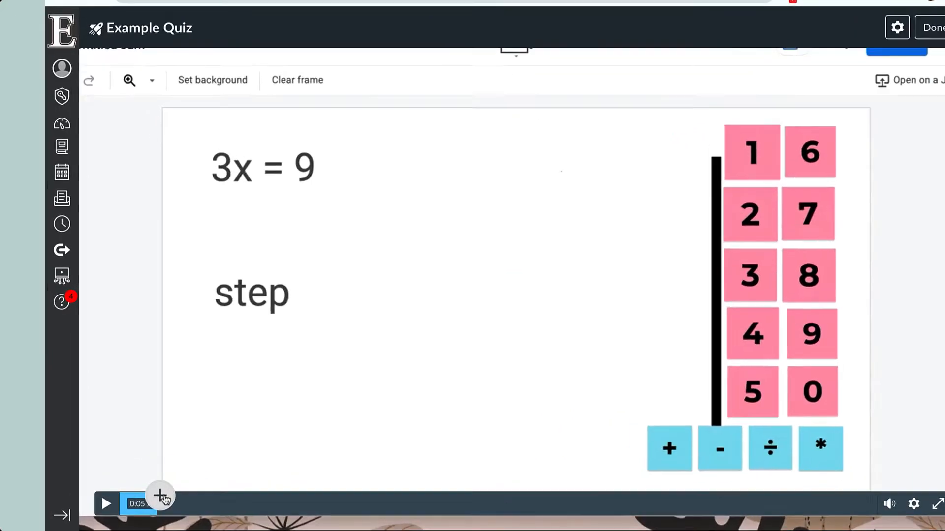
left_click(161, 496)
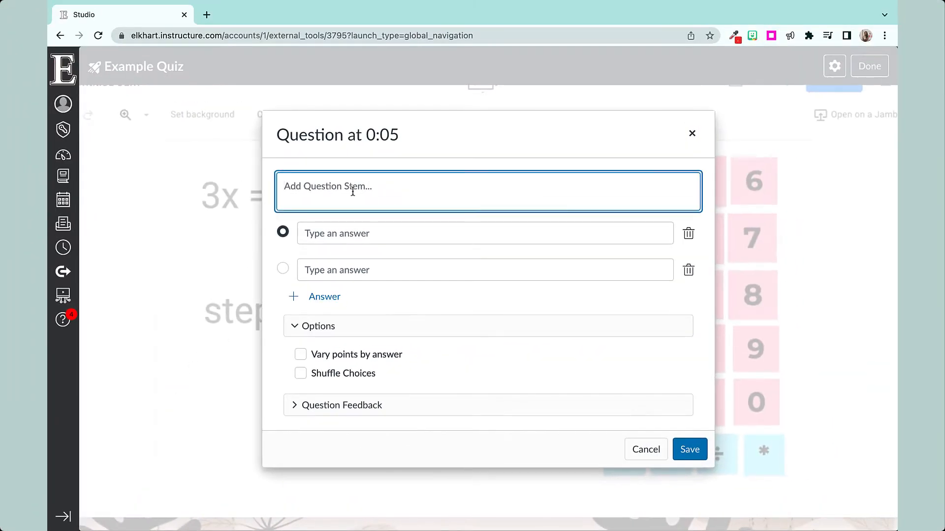
type("What is the first step of t")
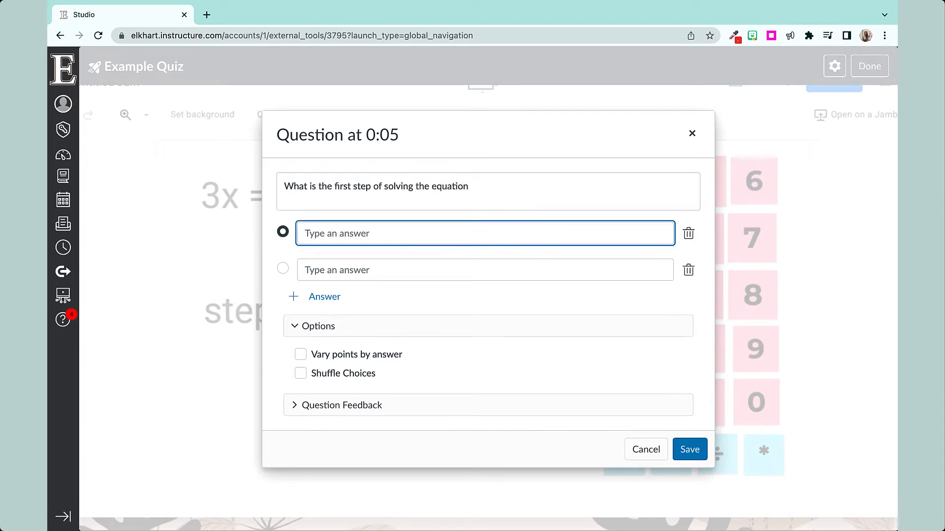
type("Multiply each side by 3")
type("Subtract 3 from both si")
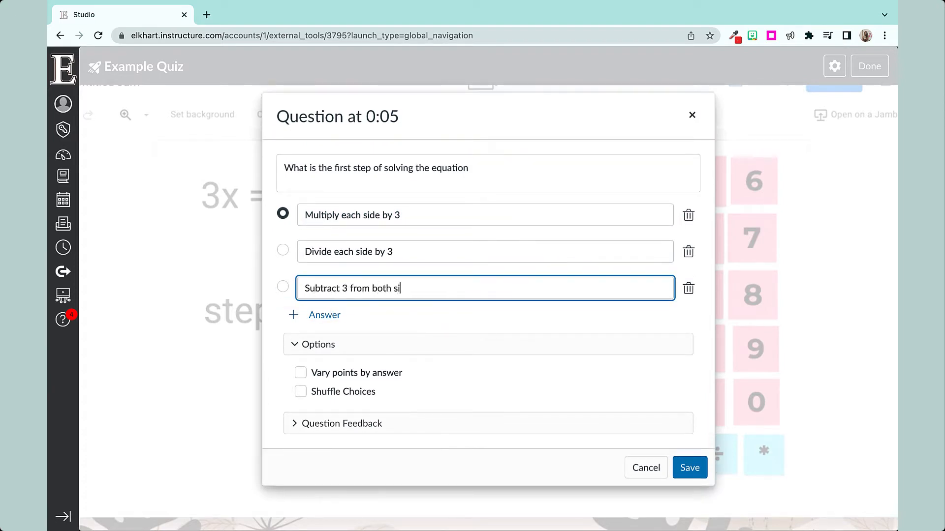
Step: Adjust points for 'Divide each side by 3' and turn on Shuffle Choices
left_click(301, 373)
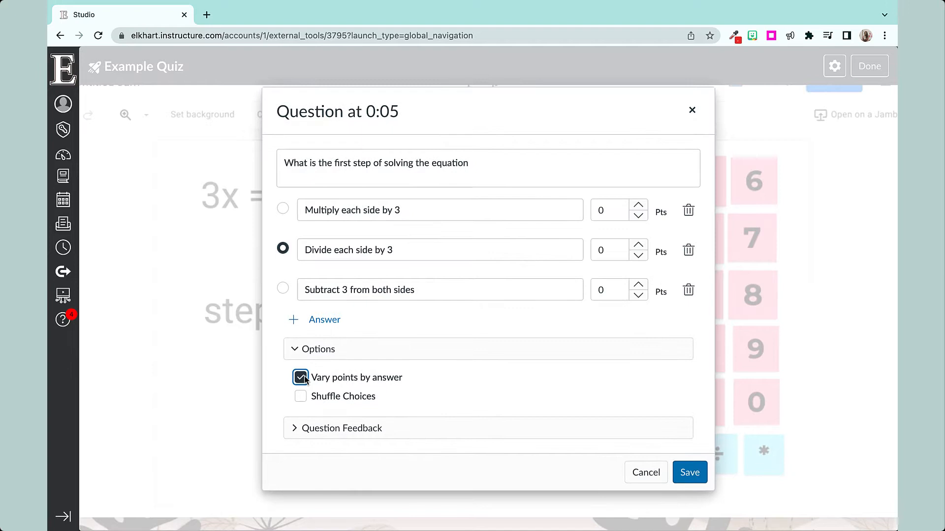
mouse_move(455, 297)
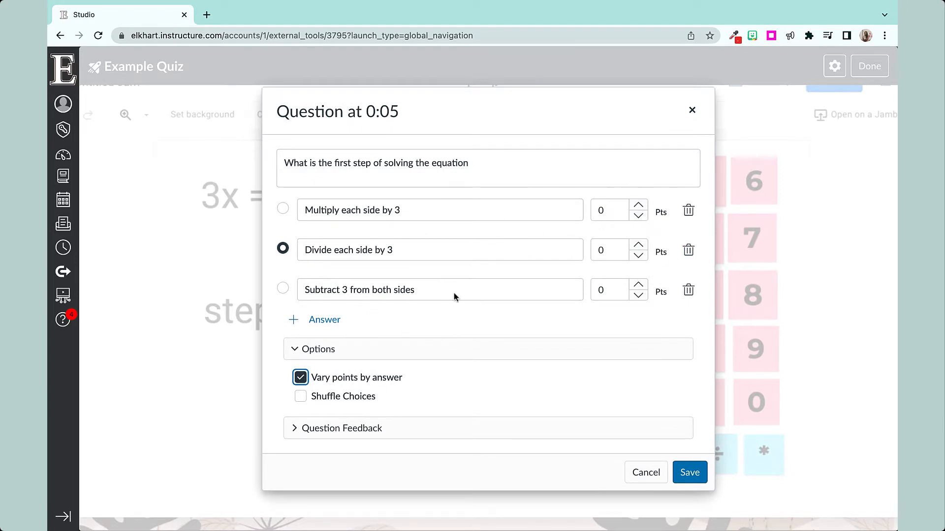
left_click(637, 246)
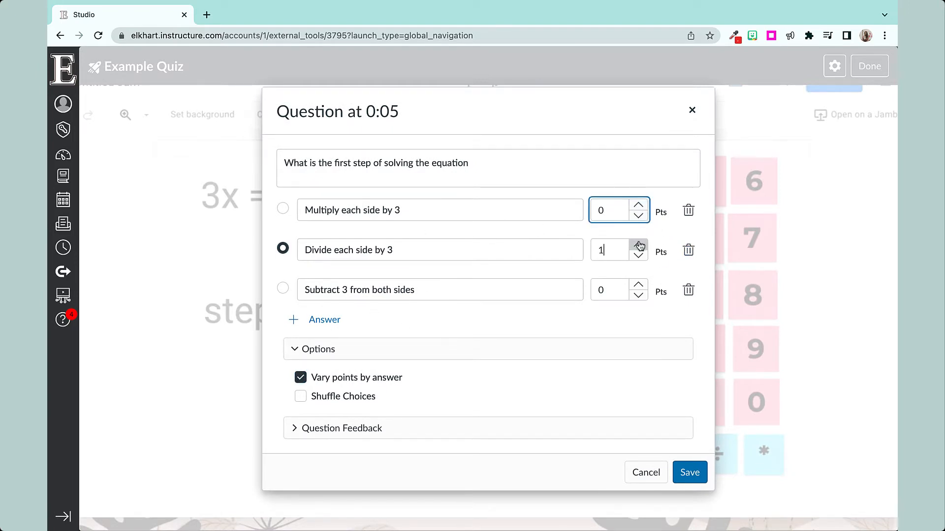
left_click(638, 255)
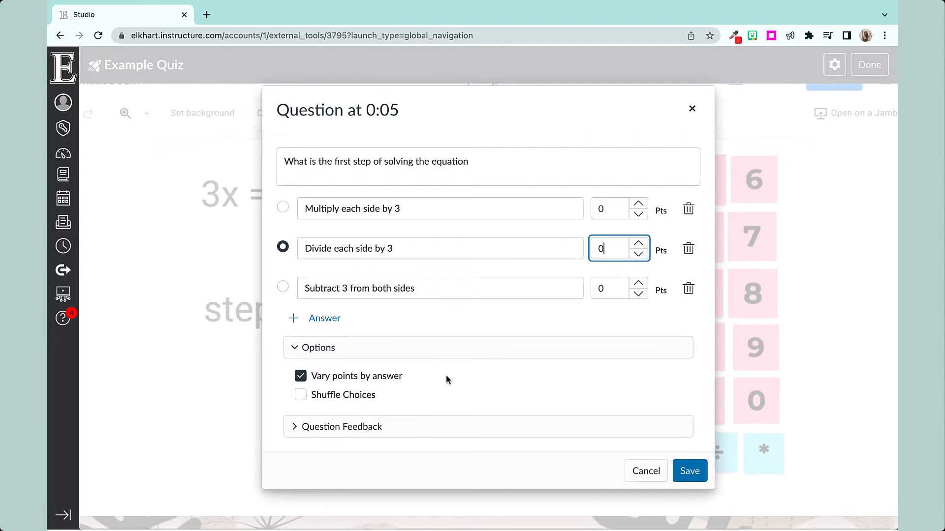
left_click(300, 396)
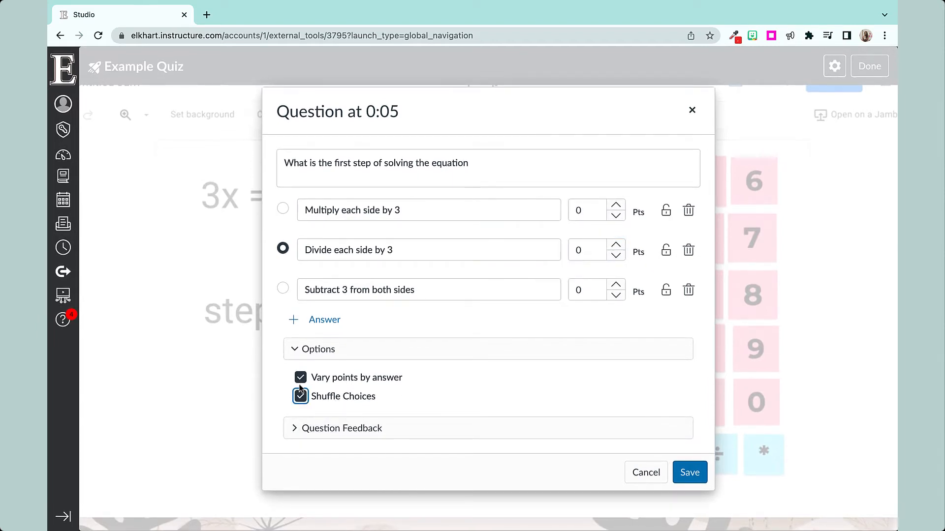
left_click(300, 377)
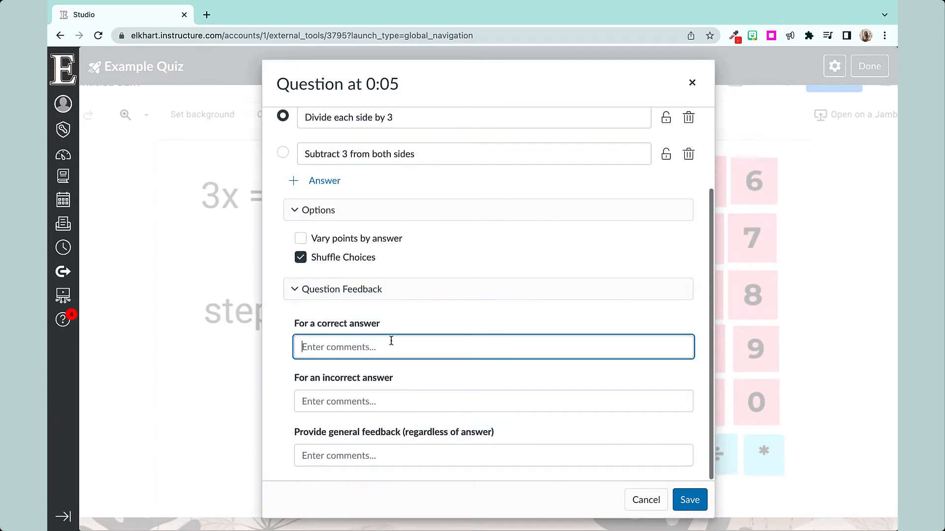
Step: Enter answer feedback 'Great Job!' and '3 is being mul…', then close and discard leftover changes
type("Great Job!")
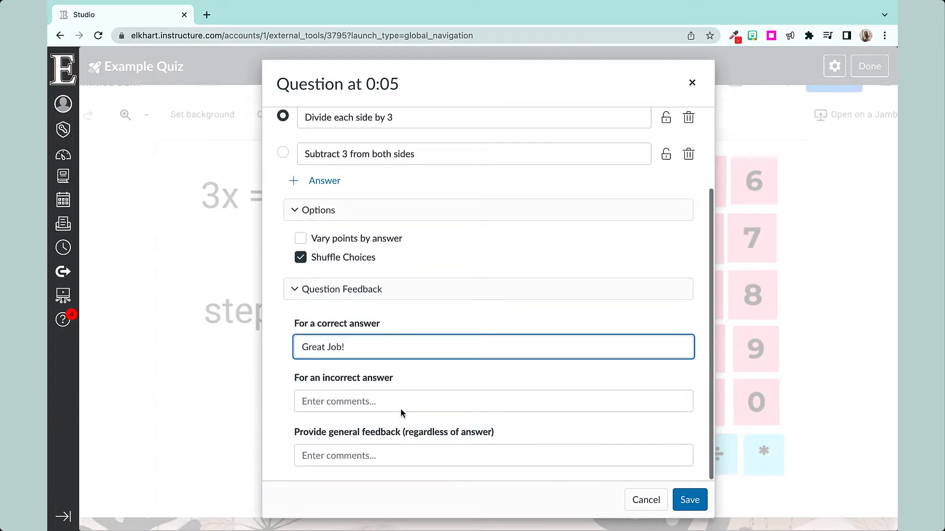
type("3 is being multiplied by the variable so what is the o")
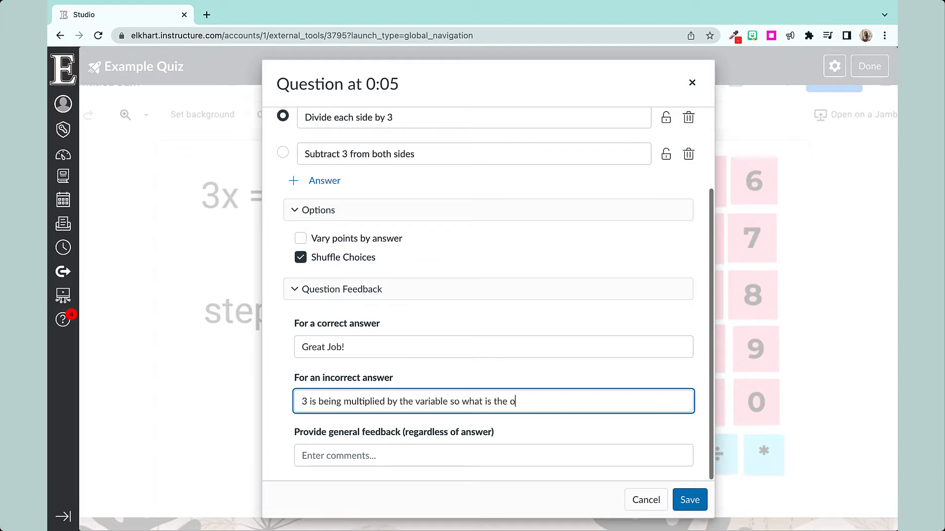
right_click(526, 402)
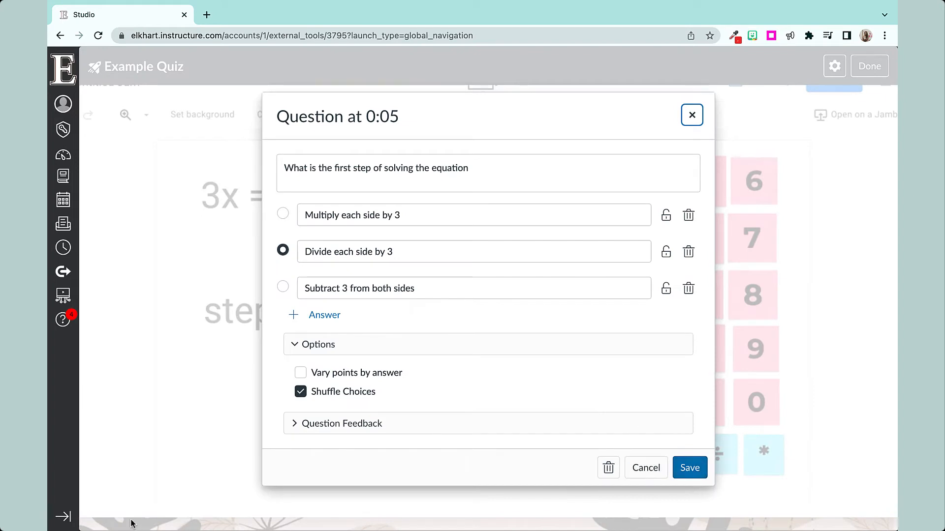
left_click(692, 115)
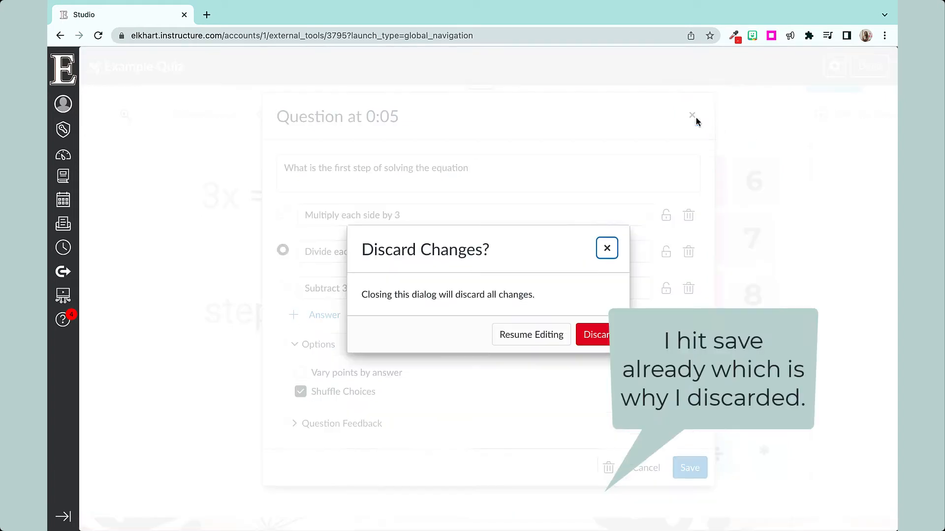
left_click(595, 334)
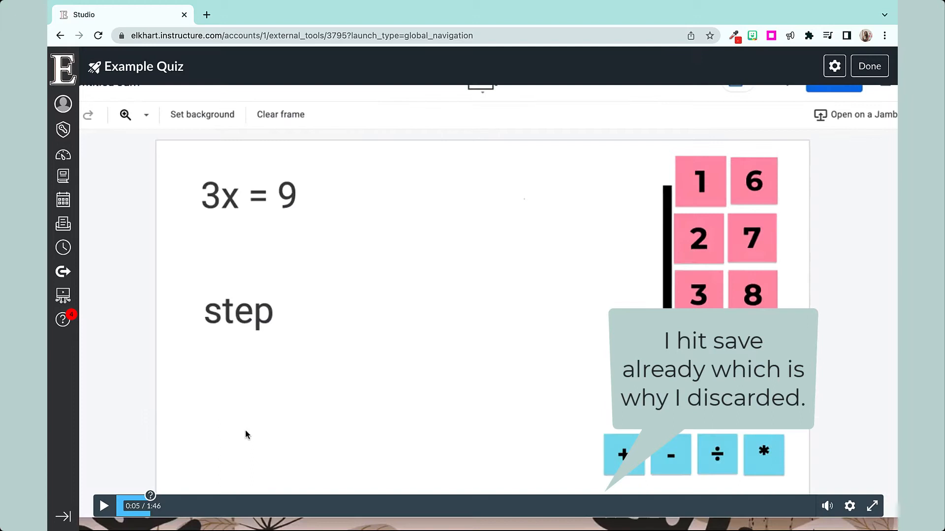
Step: Add a True/False question at 0:39 reading 'Is my answer x = 3 ?'
left_click(104, 506)
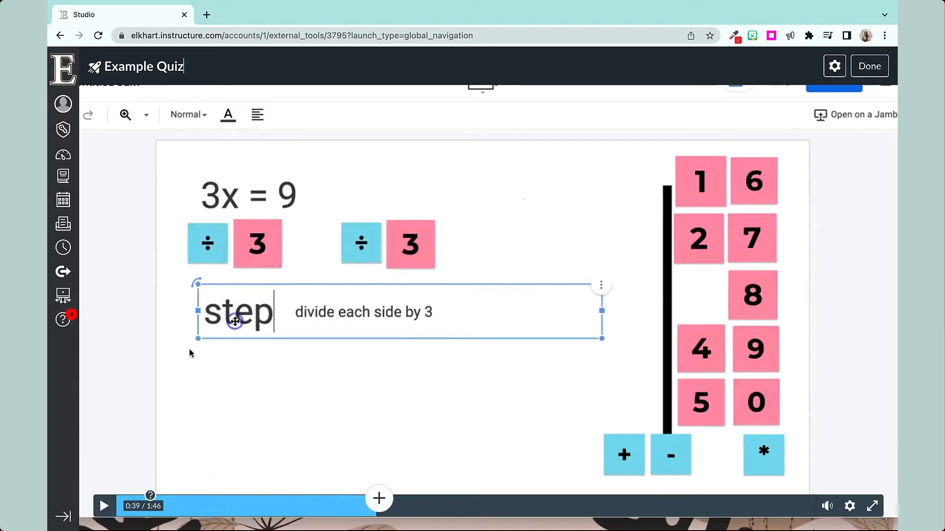
left_click(378, 498)
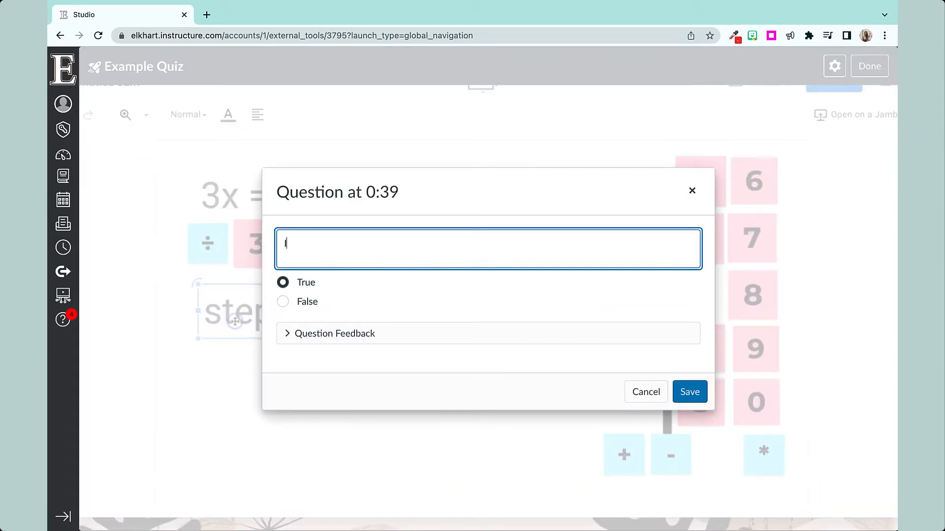
type("Is my new Equati")
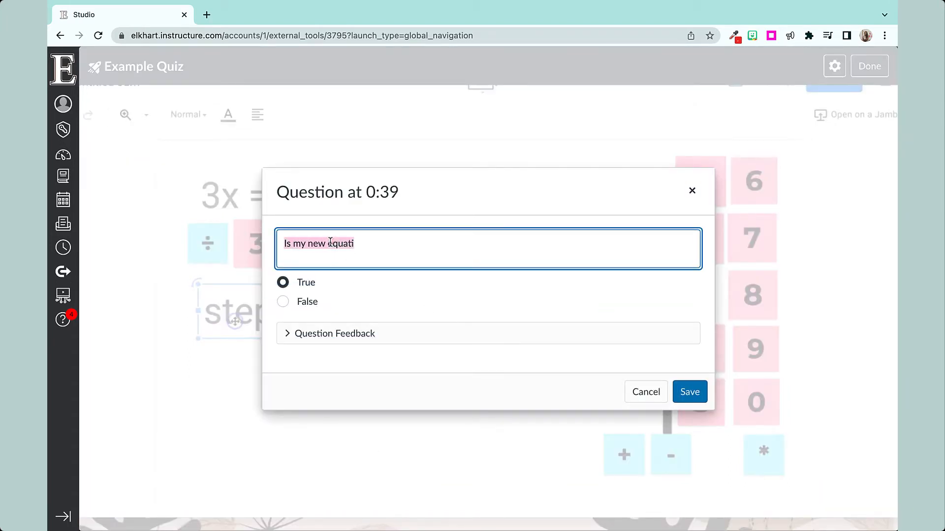
type("Is my answer x = 3 ?")
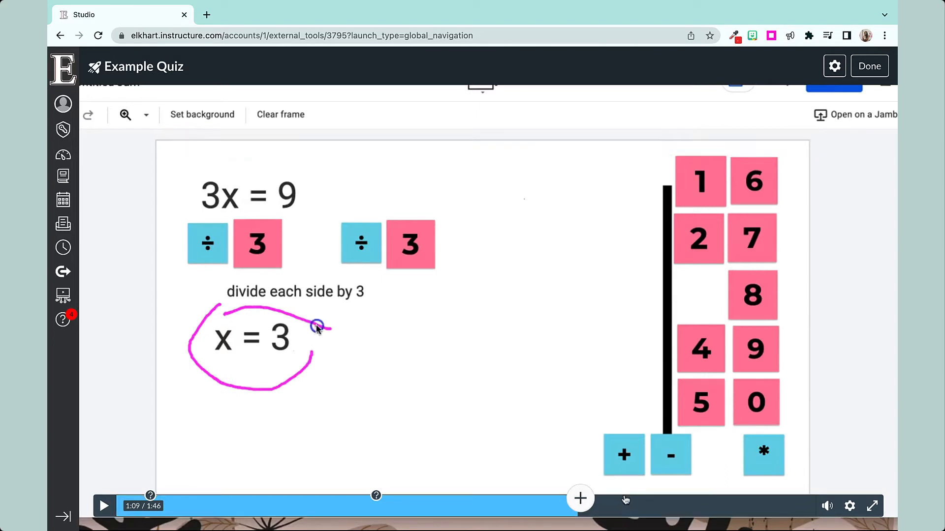
Step: Add a 1:09 question on the operation used: division, multiplication, subtraction, addition, shuffled
left_click(580, 498)
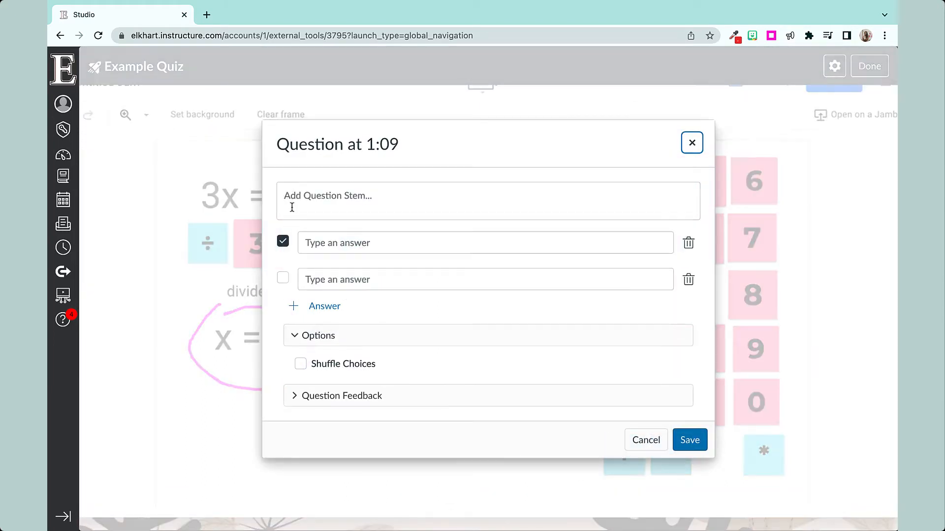
left_click(489, 201)
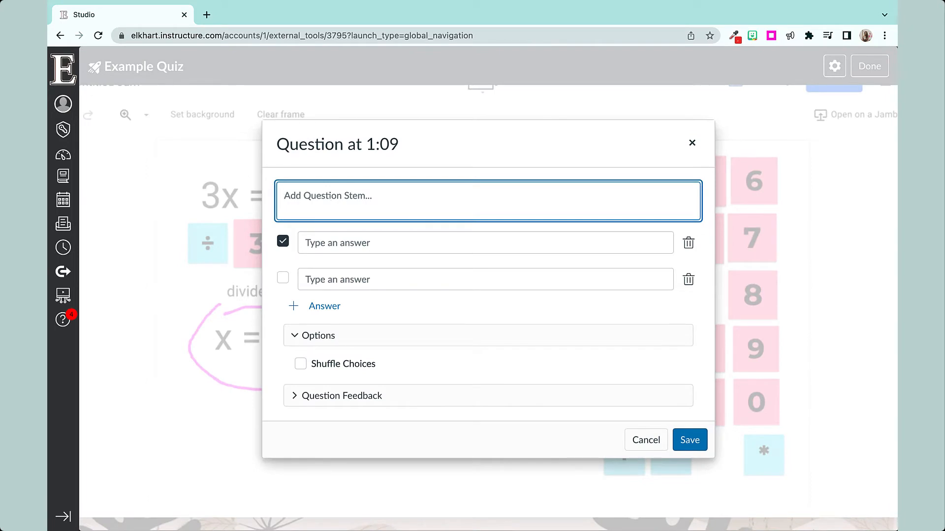
type("What operation was us")
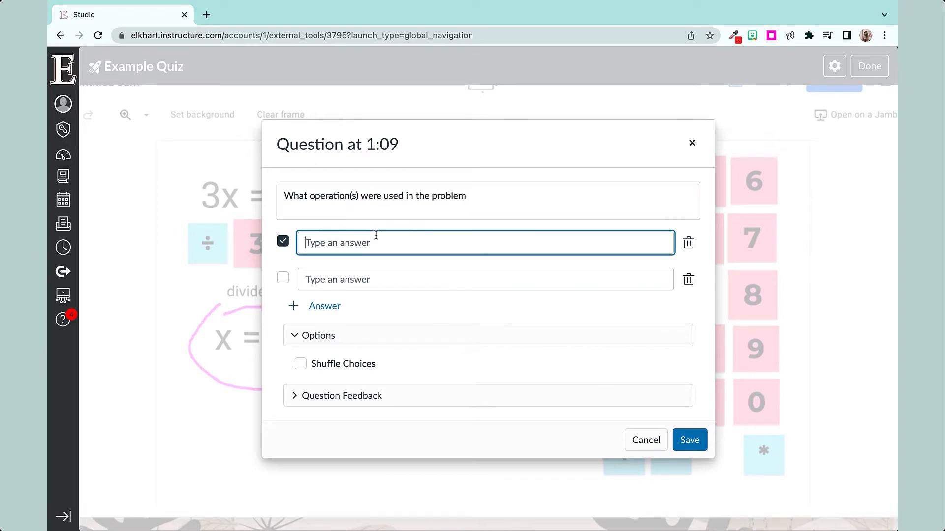
type("multipli")
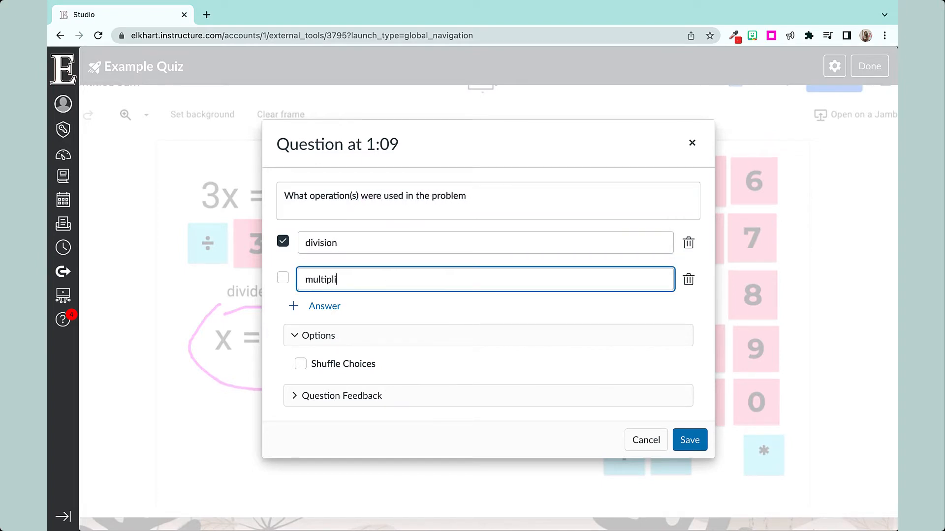
type("subtraction")
type("addition")
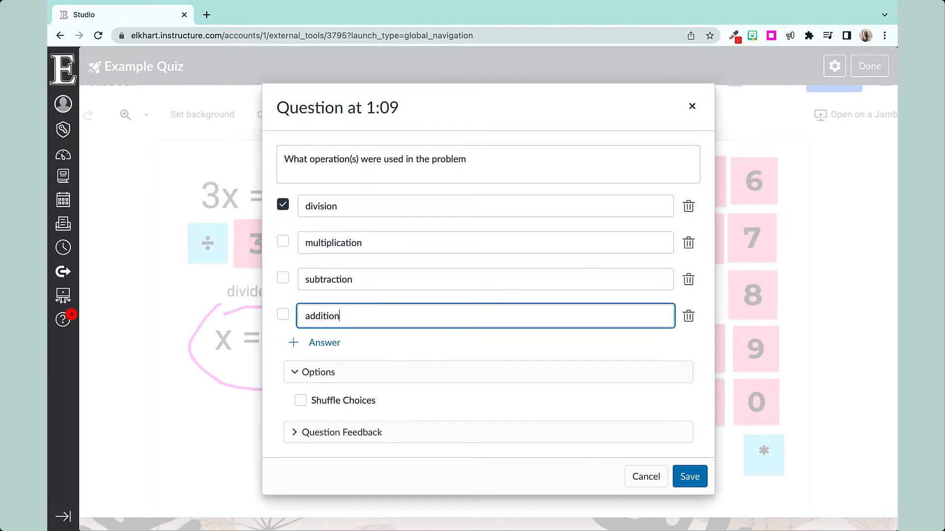
left_click(300, 401)
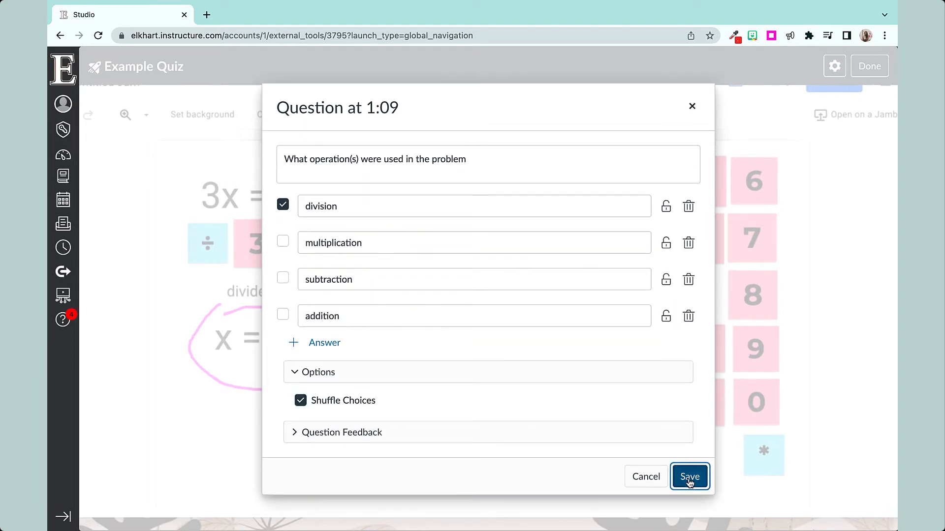
left_click(690, 477)
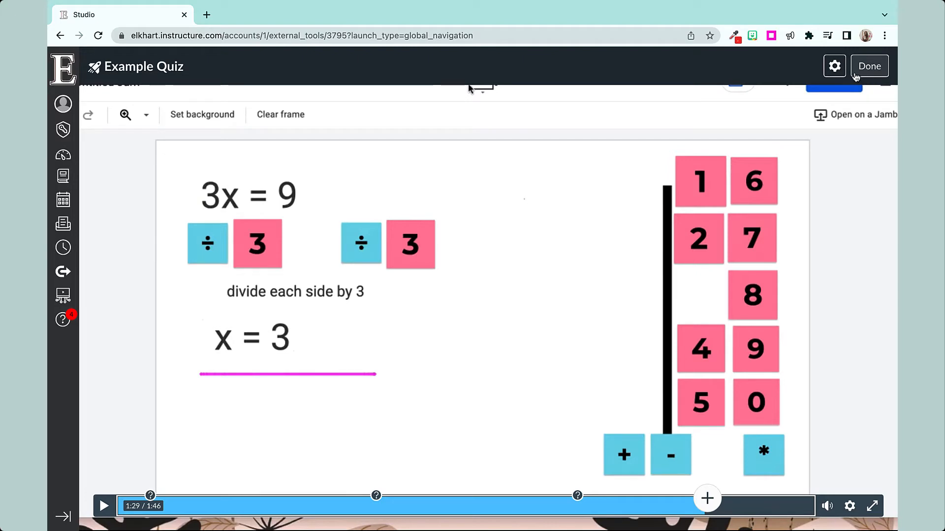
left_click(869, 66)
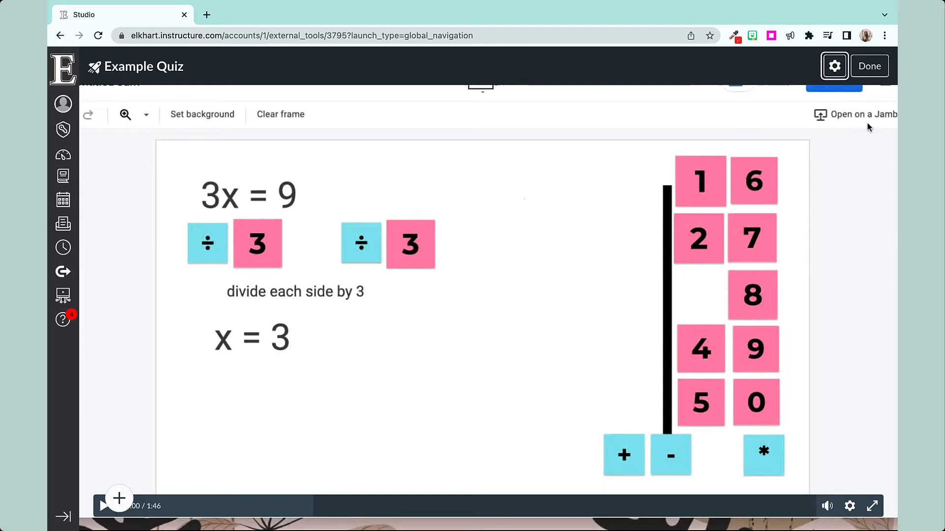
Step: Open and review the Video Quiz Settings for Example Quiz
left_click(835, 65)
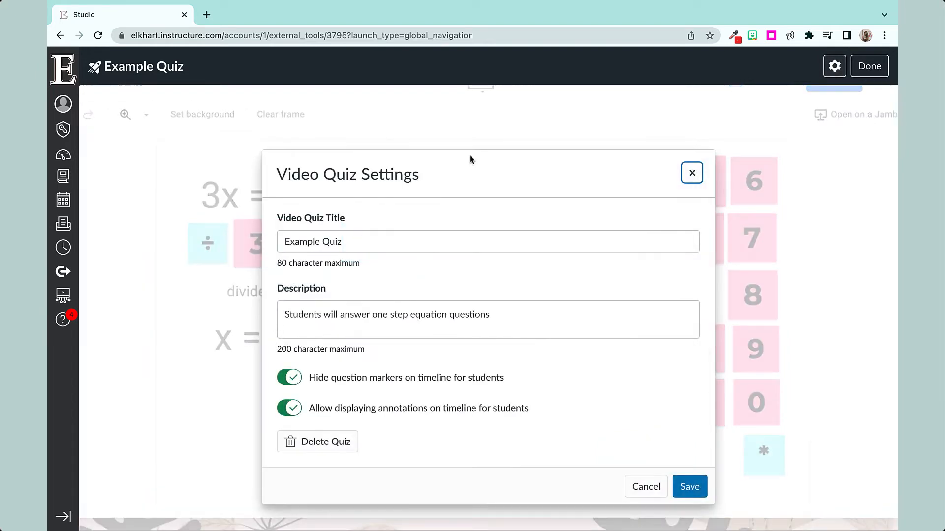
type("Del")
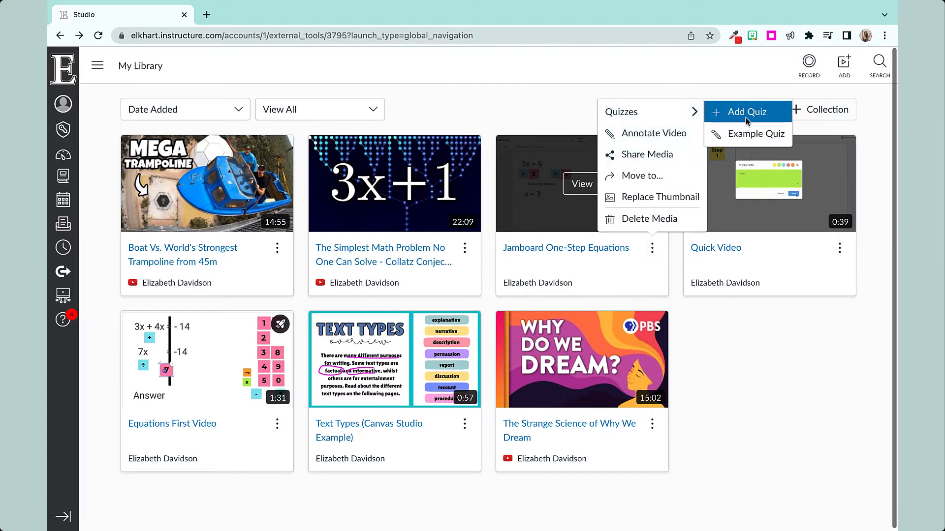
left_click(755, 133)
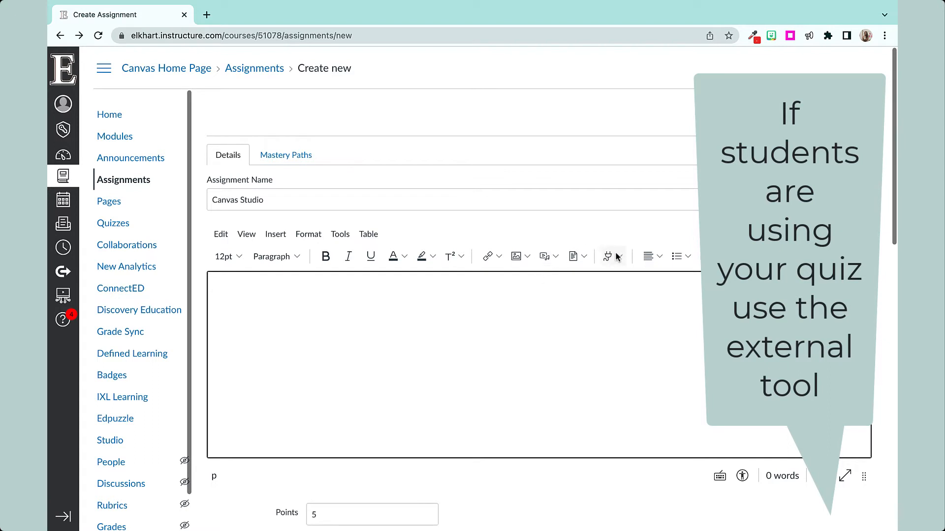
Step: Check the RCE Apps list and enter 'Watch the video and answer the questions.' as instructions
left_click(614, 255)
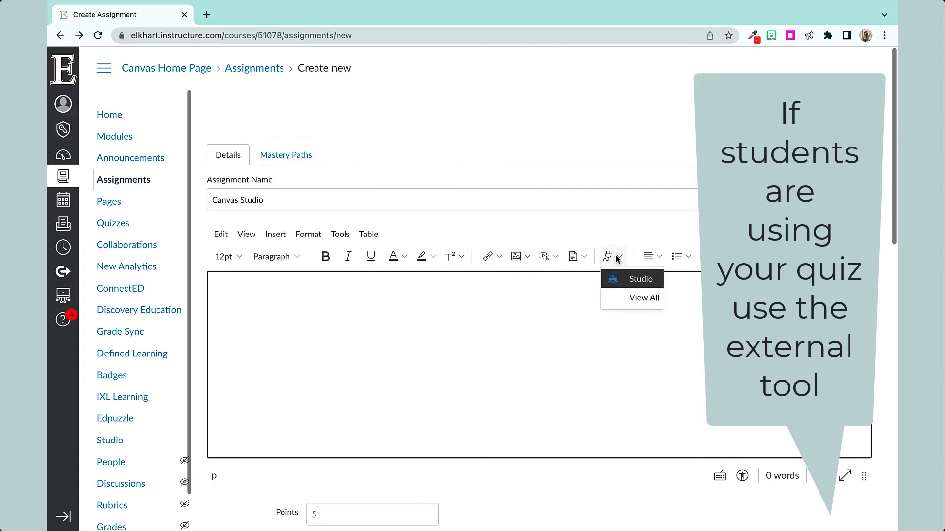
scroll("down", 3)
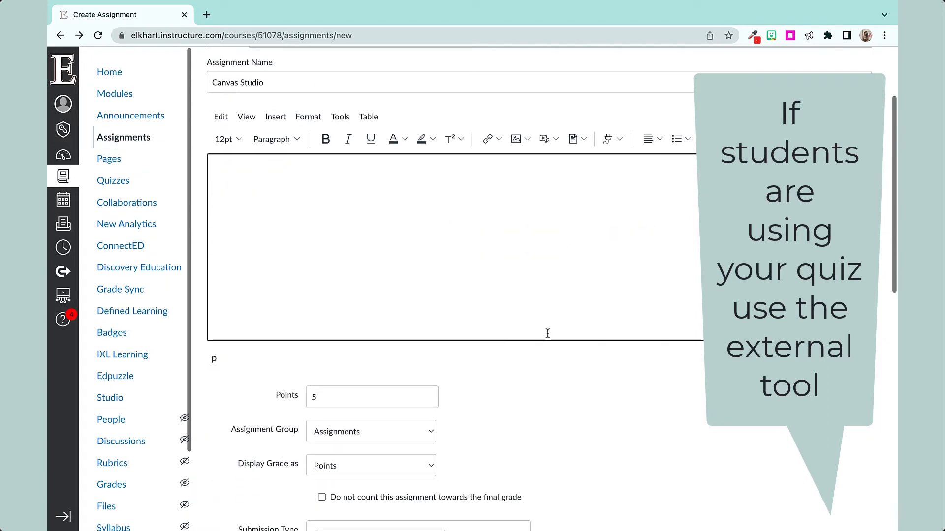
type("Watch the video and answer the questions.")
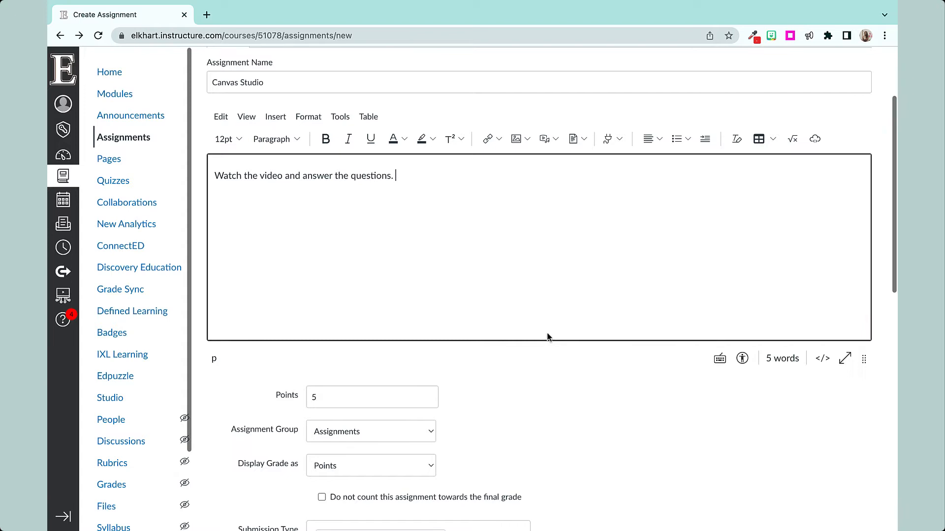
scroll("down", 3)
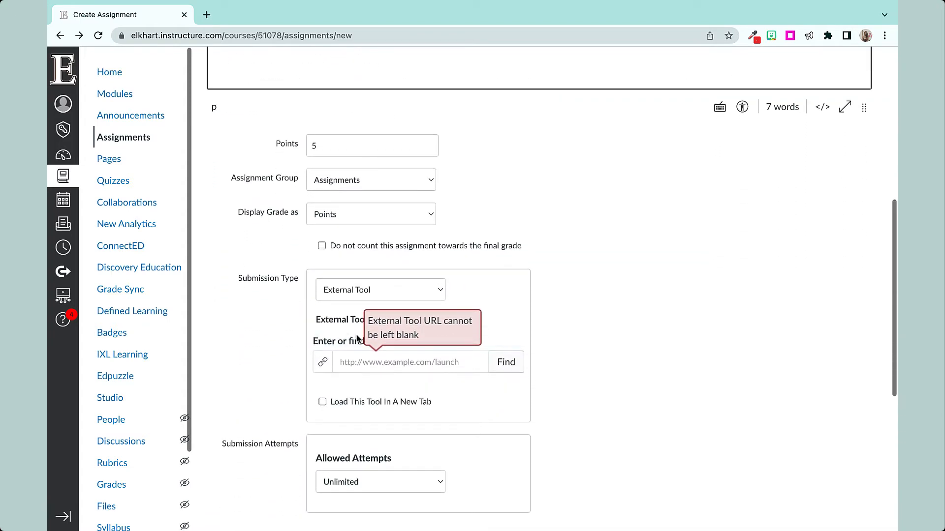
Step: Embed the Jamboard One-Step Equations video quiz 'Example Quiz' from Studio as the external tool
left_click(505, 362)
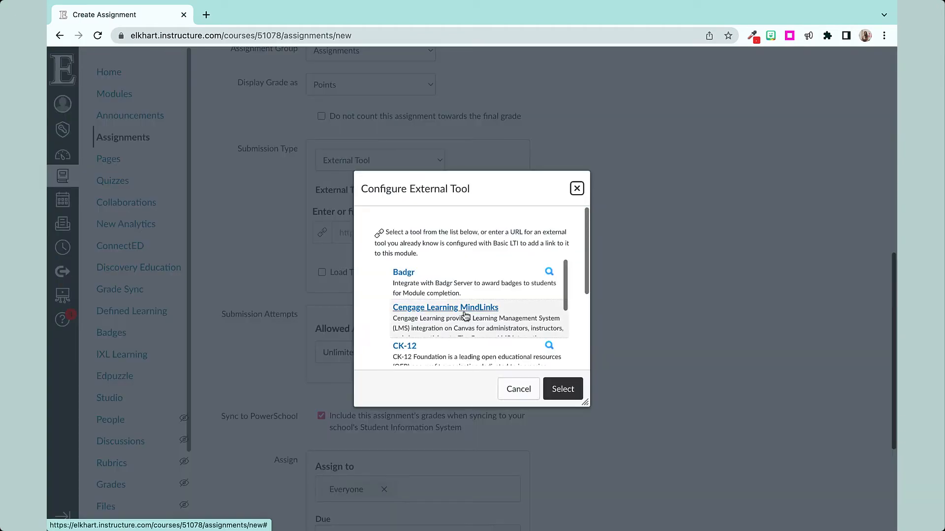
scroll("down", 3)
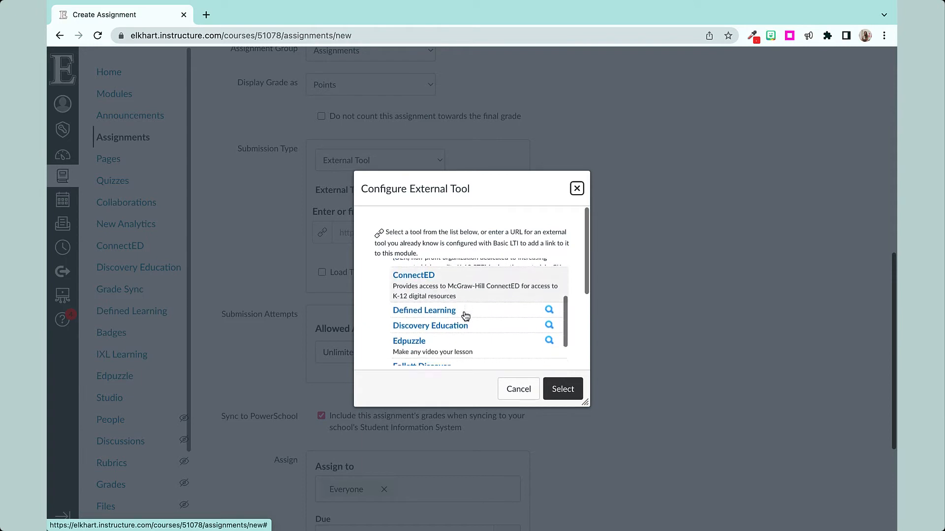
scroll("down", 3)
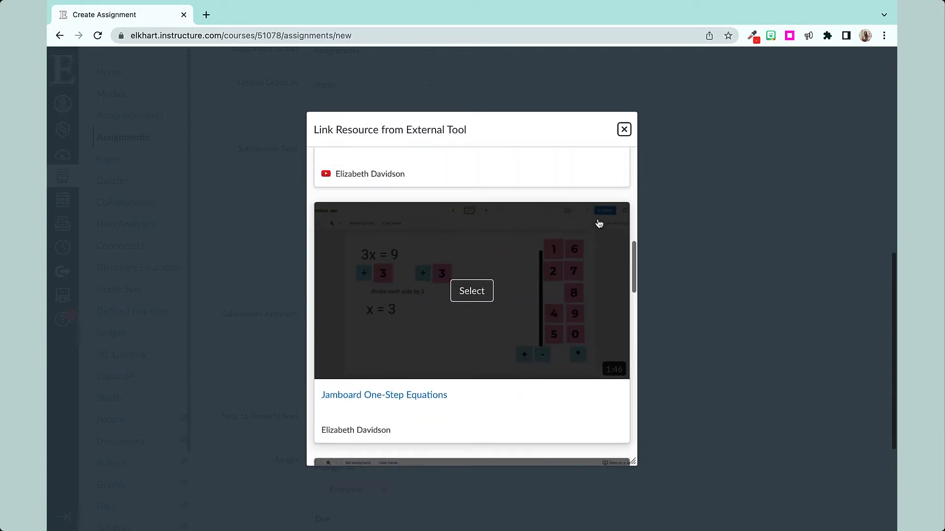
left_click(472, 291)
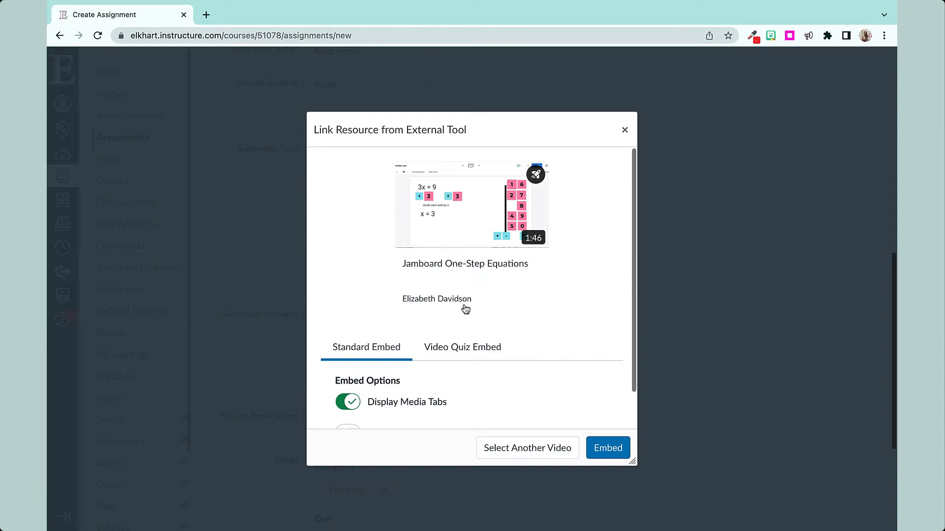
left_click(462, 347)
type("Example Quiz")
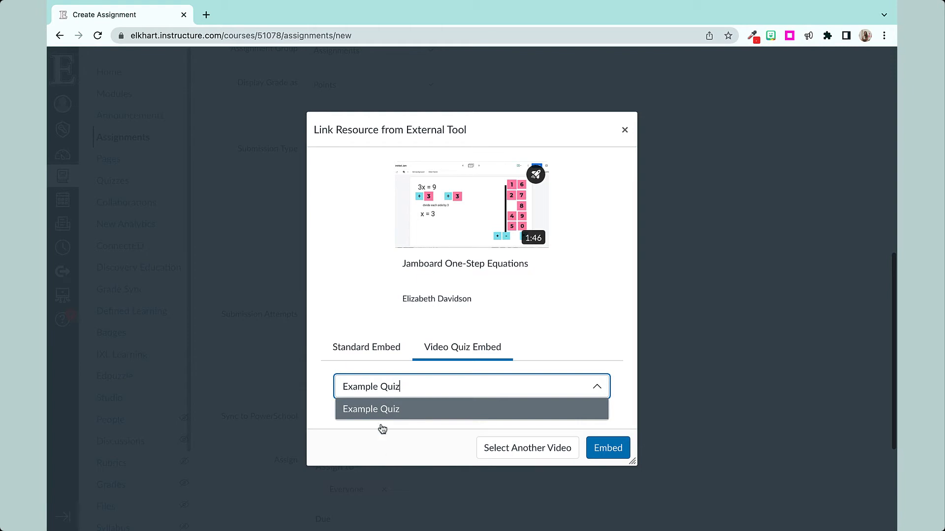
left_click(607, 448)
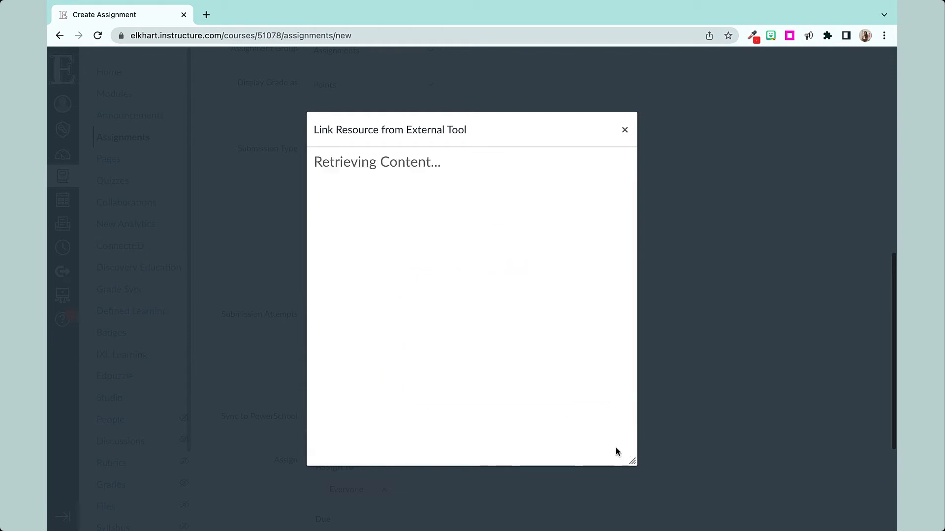
left_click(625, 129)
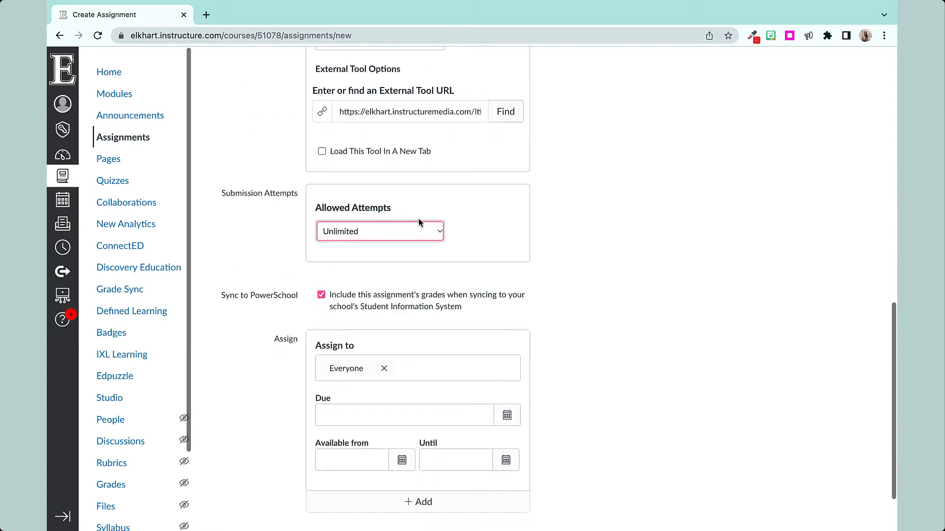
Step: Keep attempts unlimited, name the assignment 'Canvas Studio Example', and save it
left_click(379, 232)
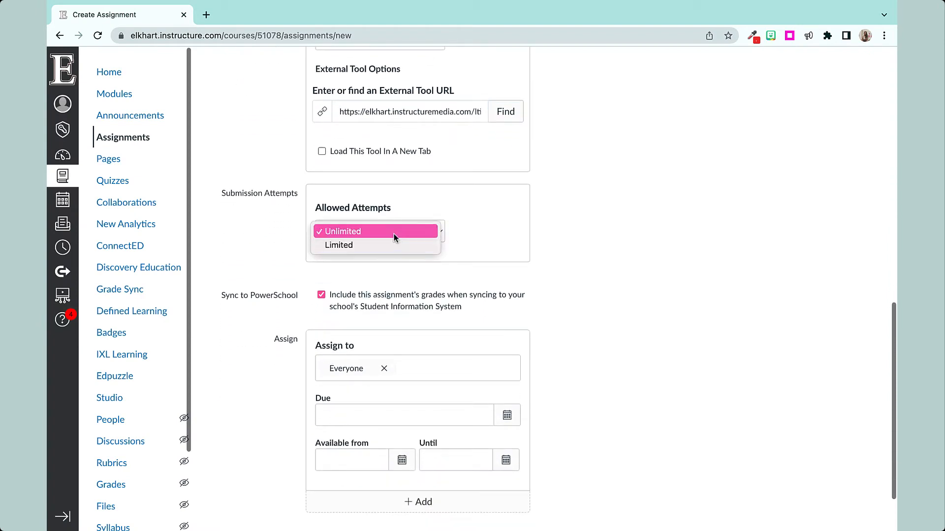
left_click(376, 232)
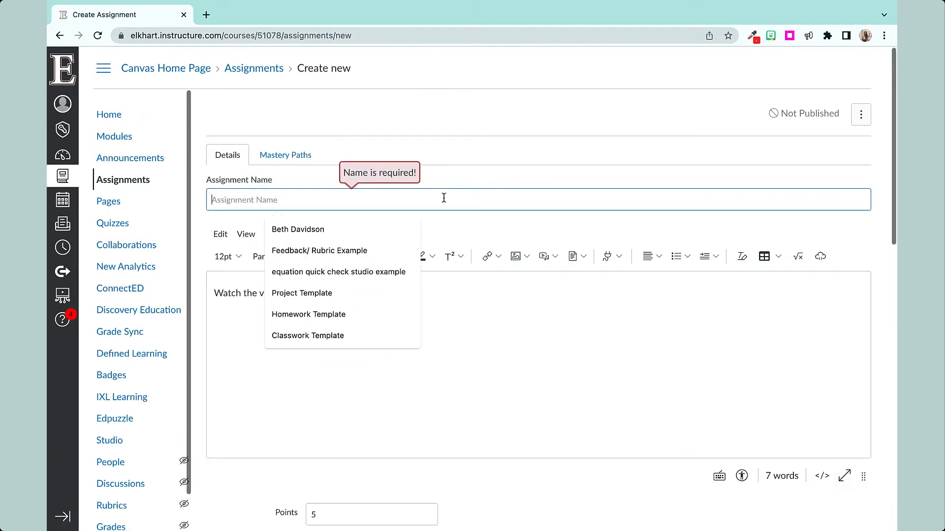
type("Canvas Studio")
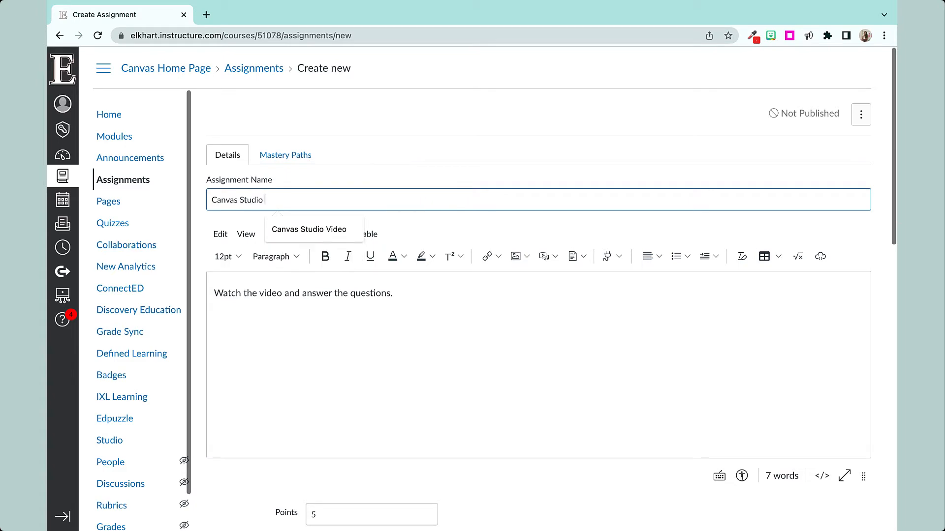
scroll("down", 3)
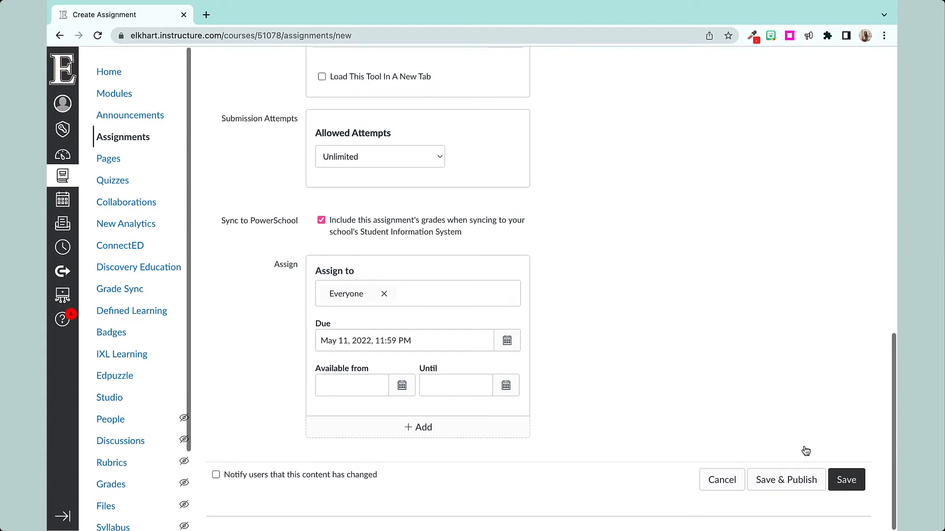
left_click(846, 479)
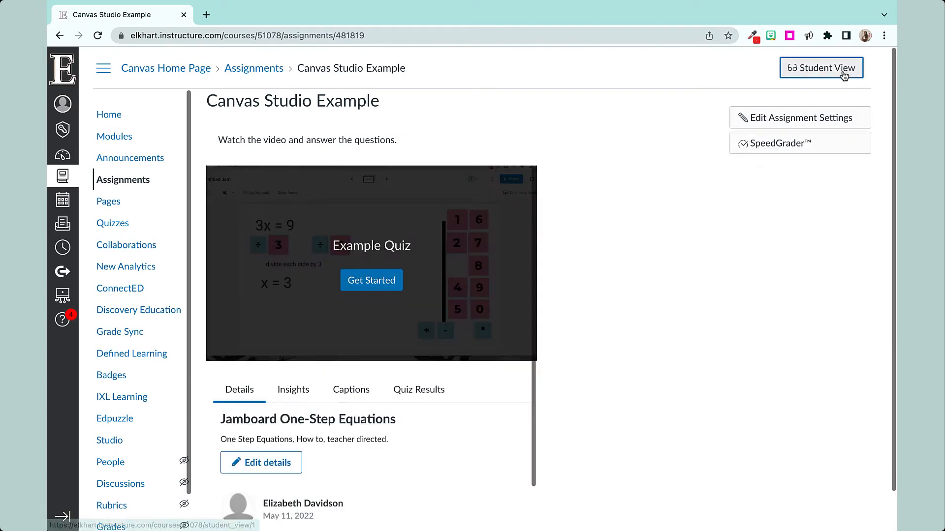
Step: In Student View, start the embedded video quiz and answer its questions
left_click(821, 67)
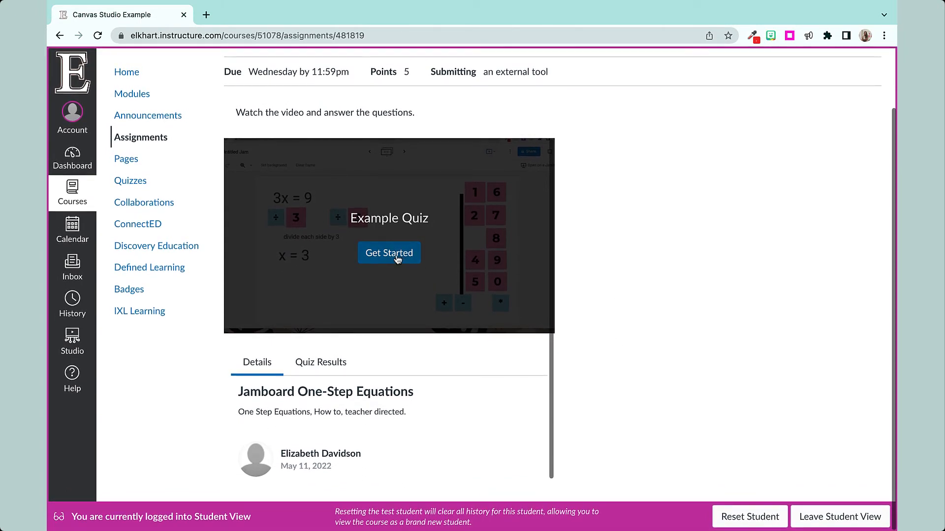
left_click(389, 253)
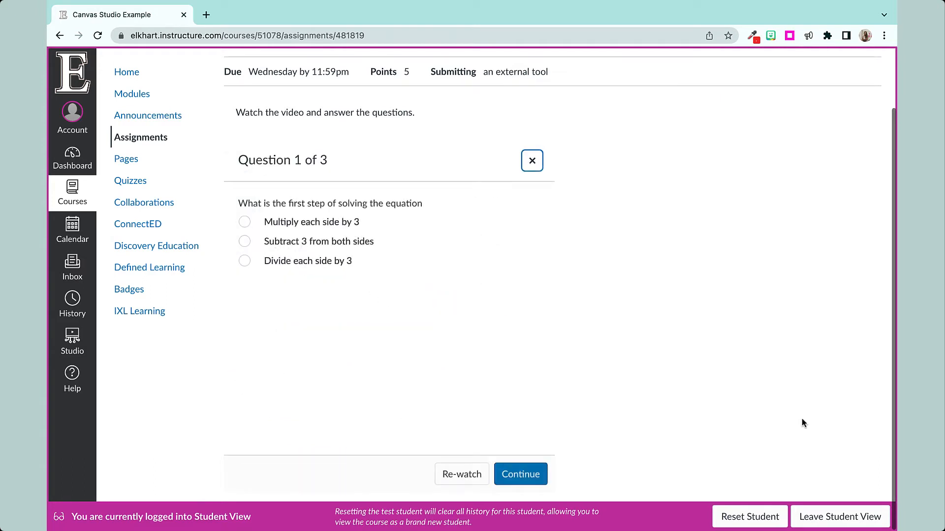
mouse_move(462, 475)
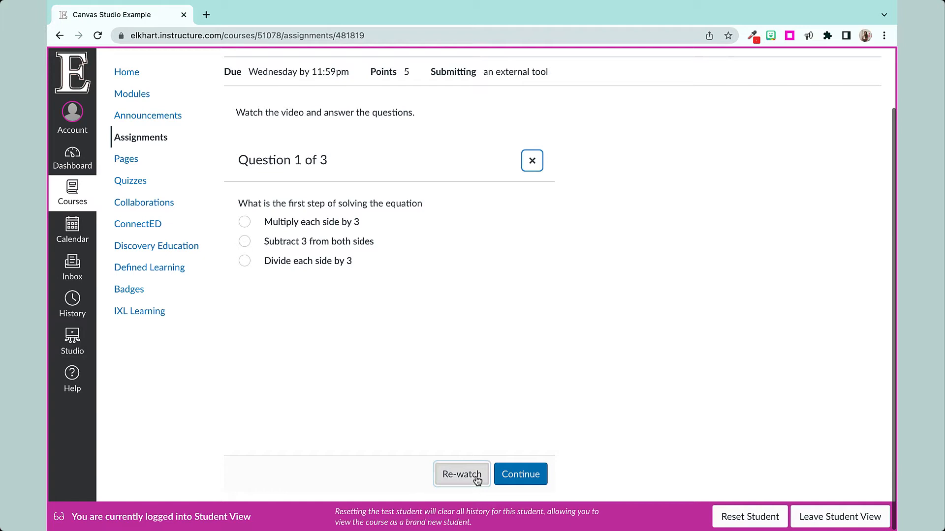
left_click(462, 474)
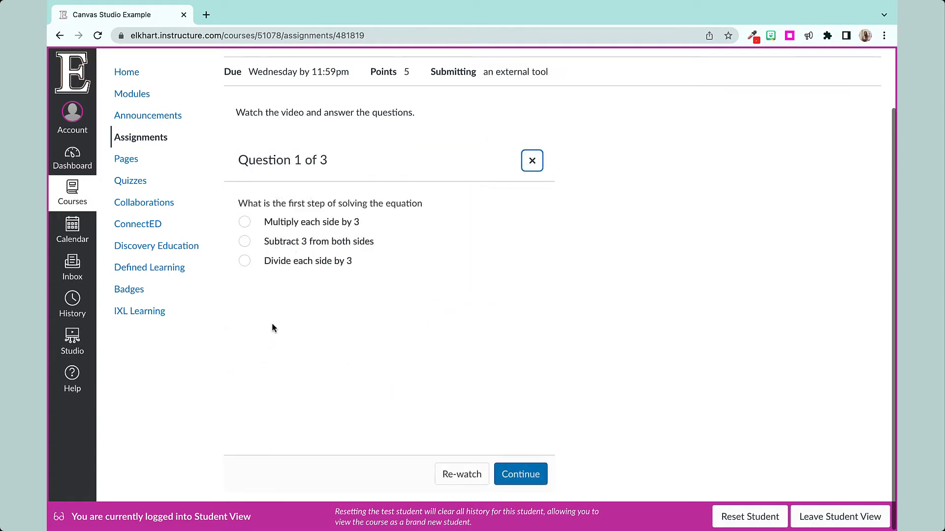
left_click(531, 160)
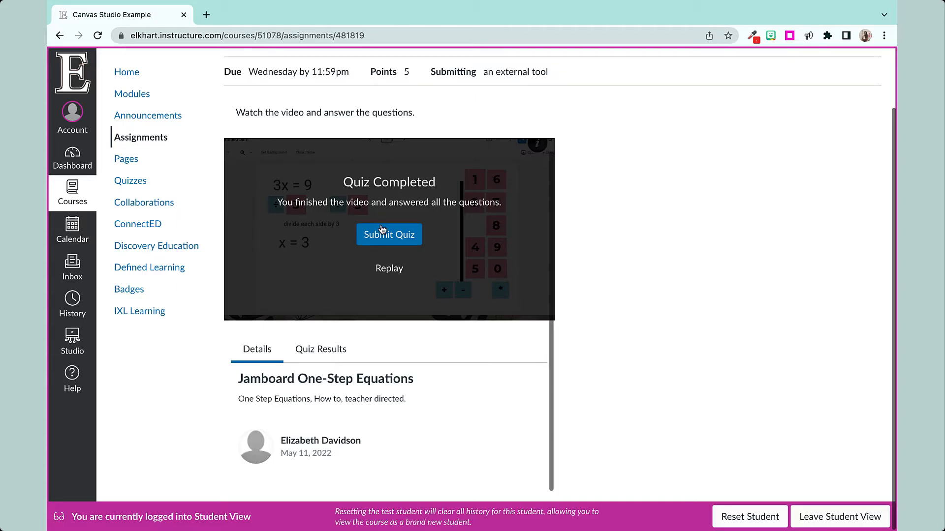
Step: Submit the quiz, review the 1/3 results and feedback, then leave Student View
left_click(389, 234)
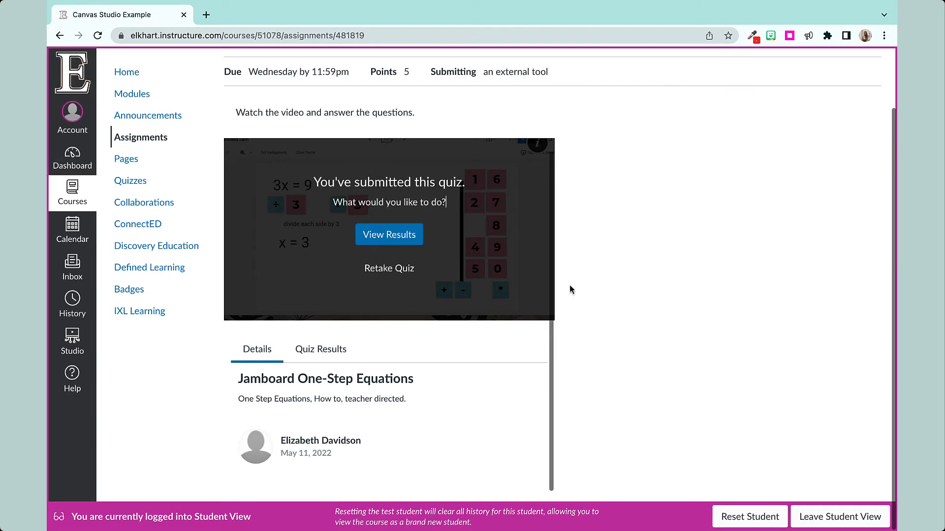
left_click(388, 234)
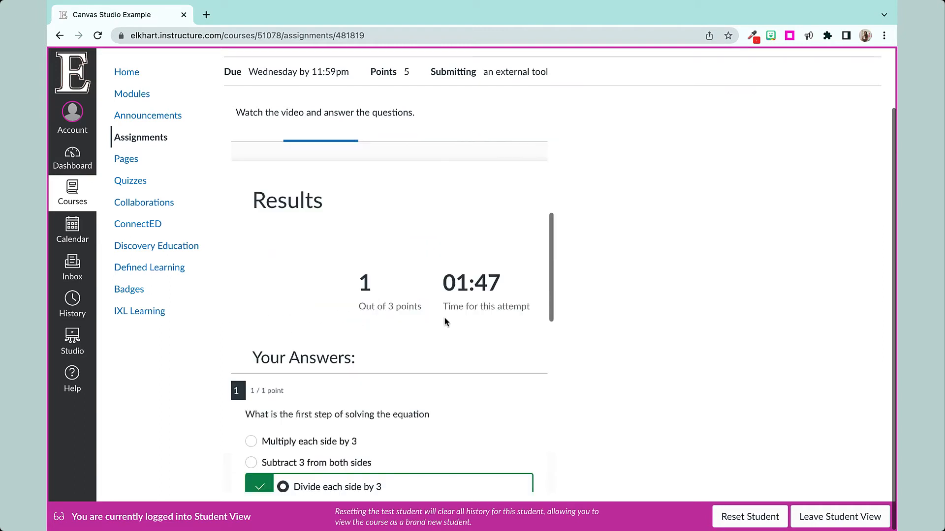
scroll("down", 3)
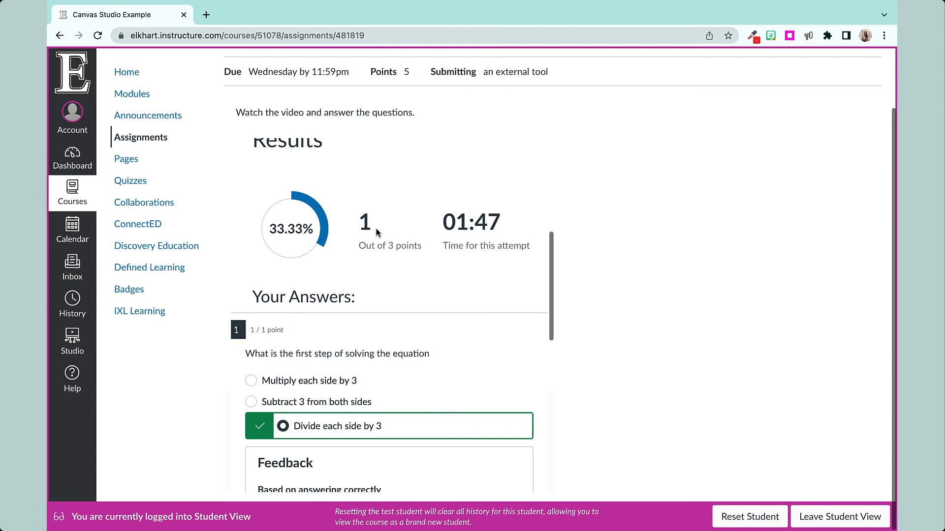
scroll("down", 3)
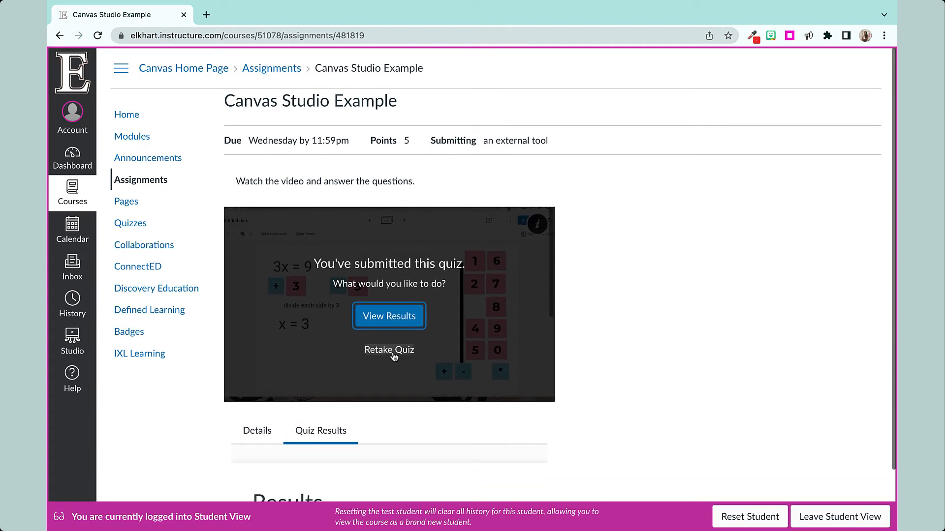
left_click(388, 316)
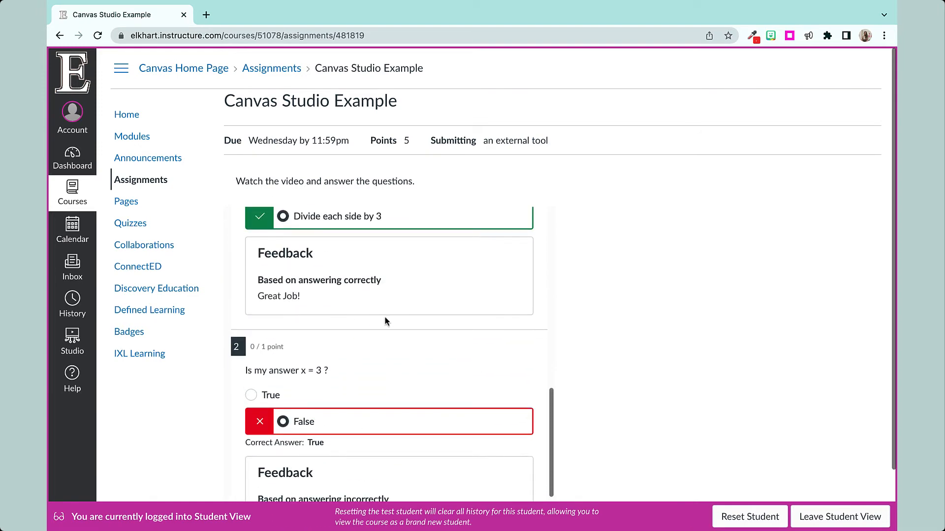
left_click(840, 517)
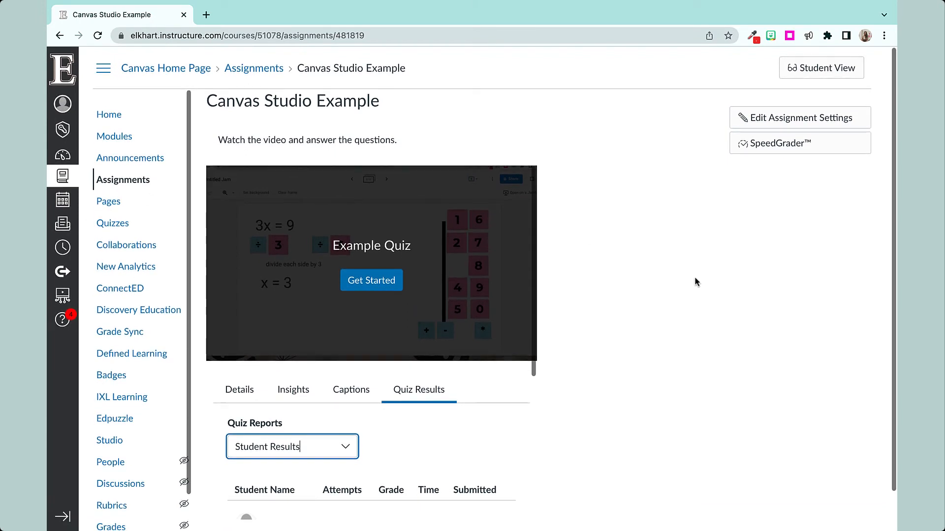
Step: Open Test Student's submission in SpeedGrader, showing a grade of 1.67 out of 5
scroll("down", 3)
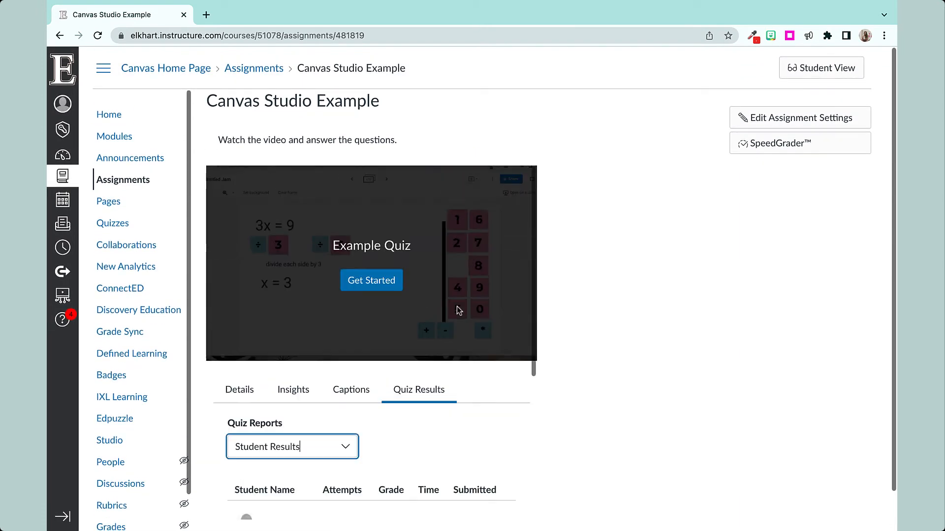
left_click(777, 142)
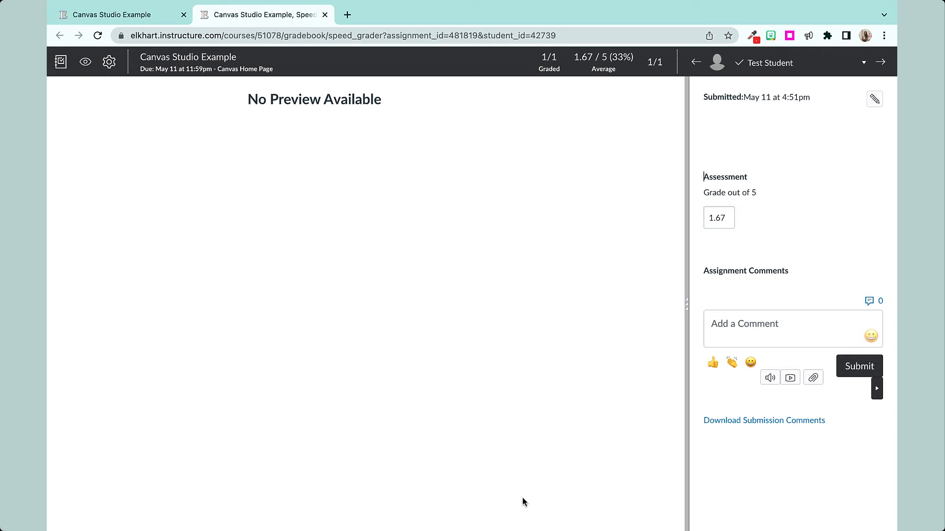
mouse_move(579, 395)
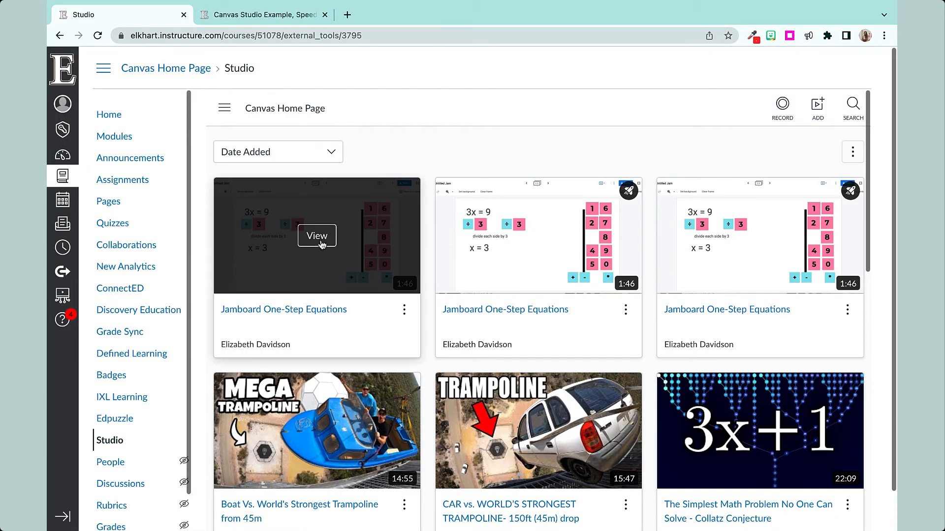
Step: View the Jamboard video's Student Results quiz report: Test Student's Attempt 1 at 33%, 1:47
left_click(316, 235)
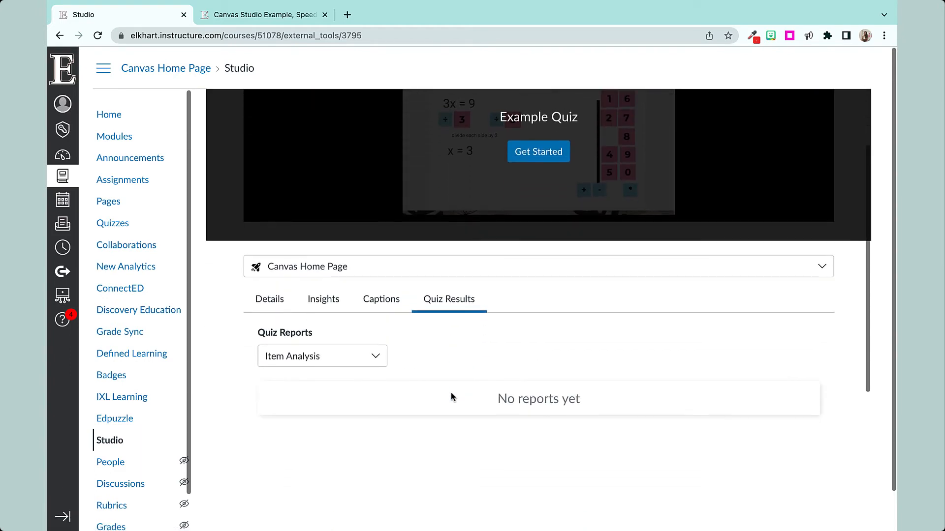
left_click(322, 355)
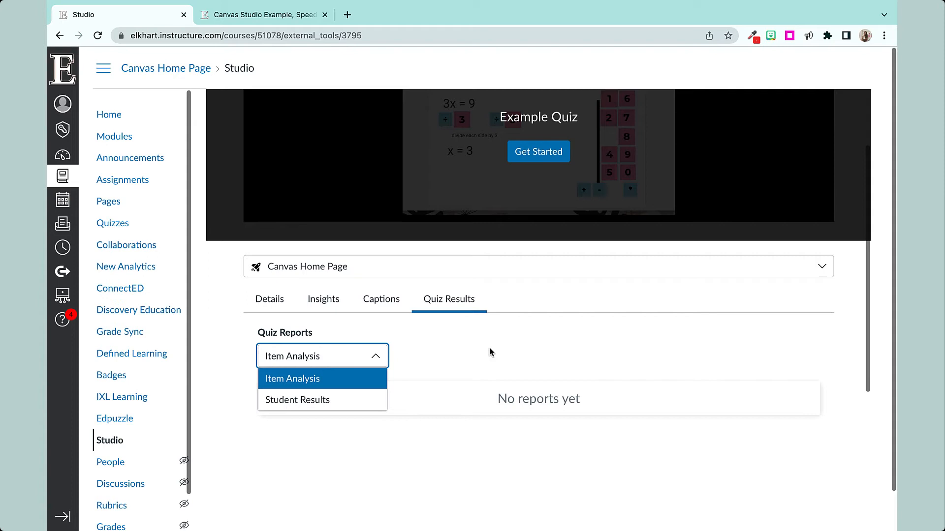
left_click(296, 399)
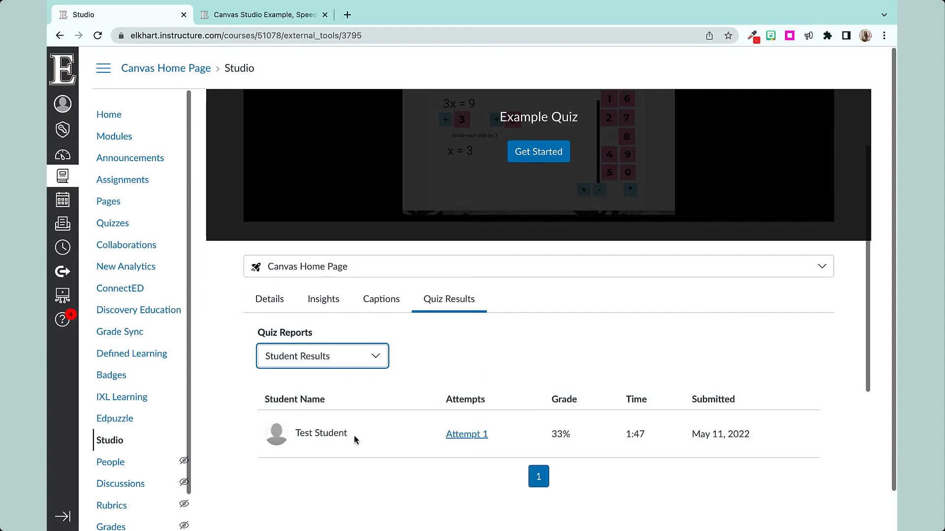
scroll("down", 3)
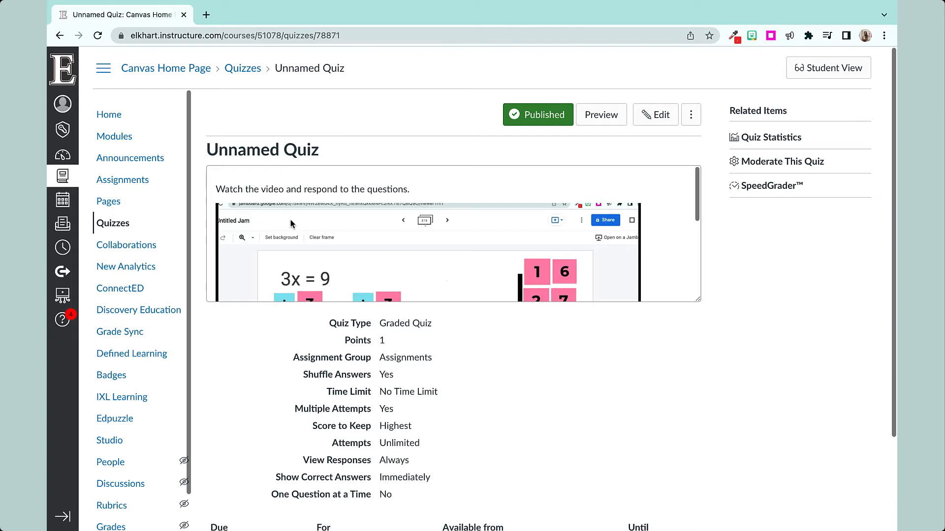
mouse_move(645, 432)
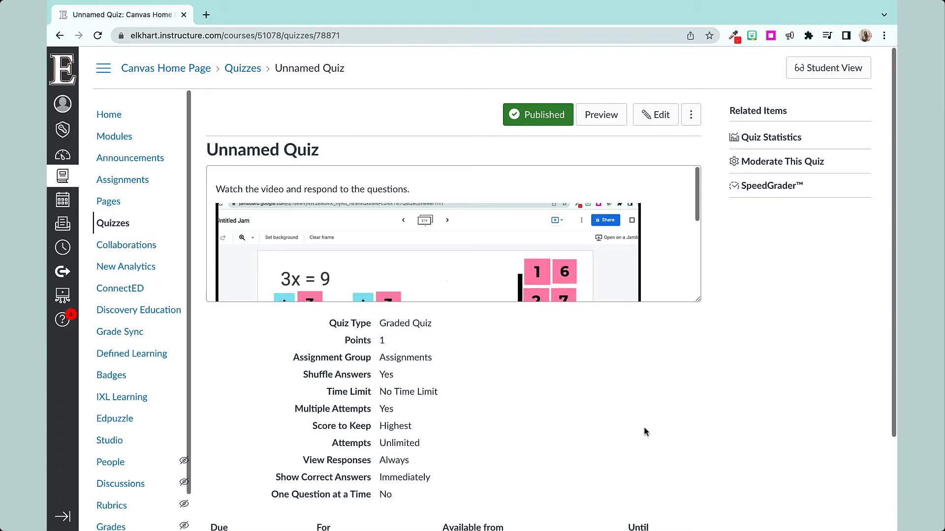
mouse_move(645, 431)
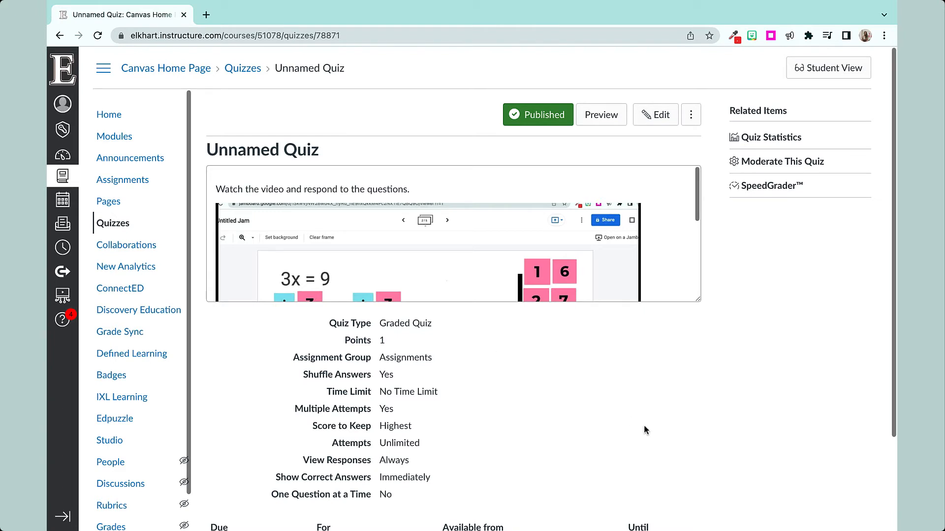
mouse_move(612, 310)
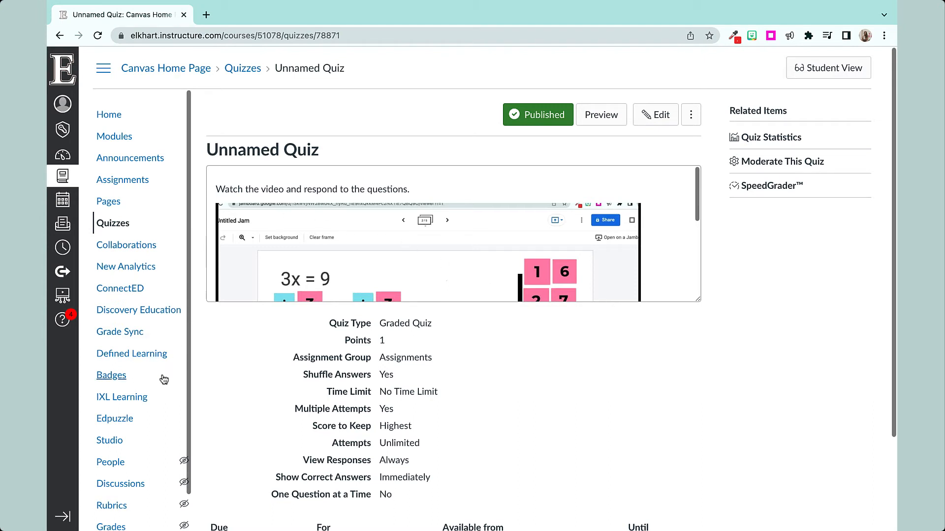
left_click(109, 441)
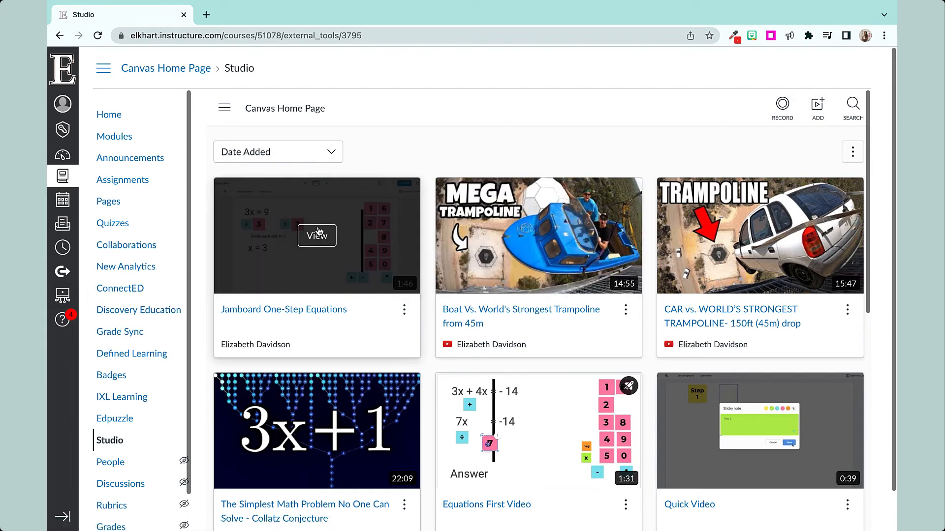
left_click(317, 235)
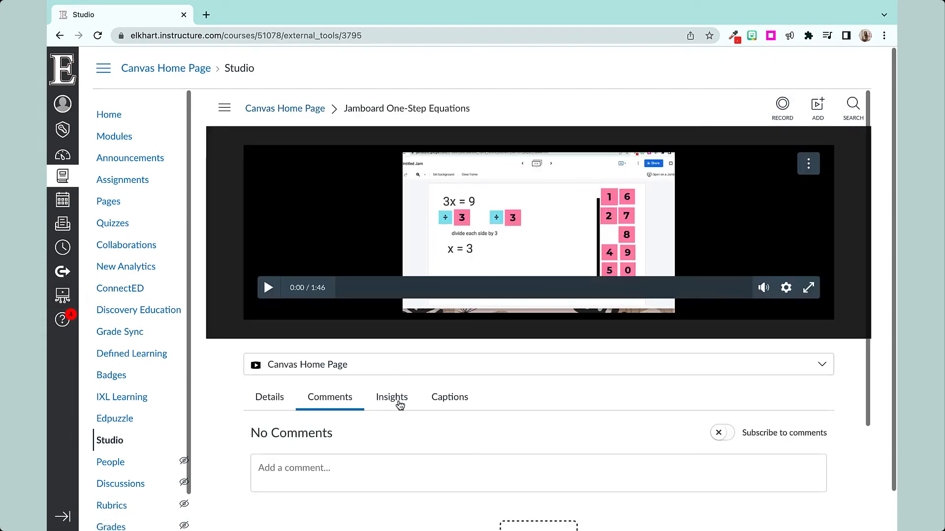
left_click(391, 397)
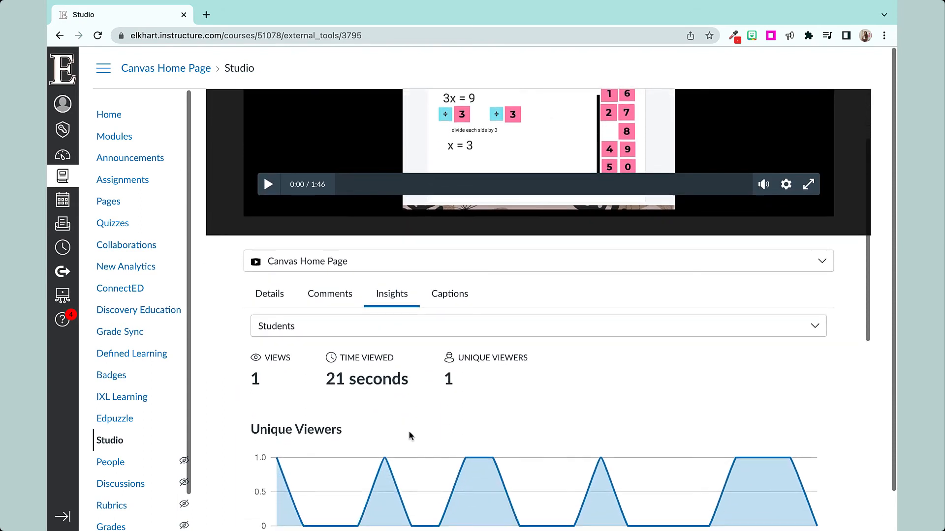
scroll("down", 3)
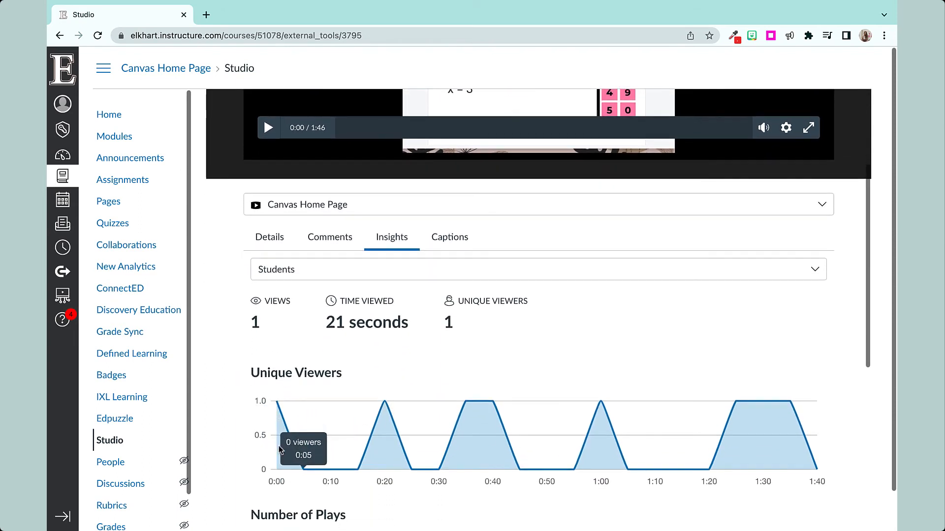
scroll("down", 3)
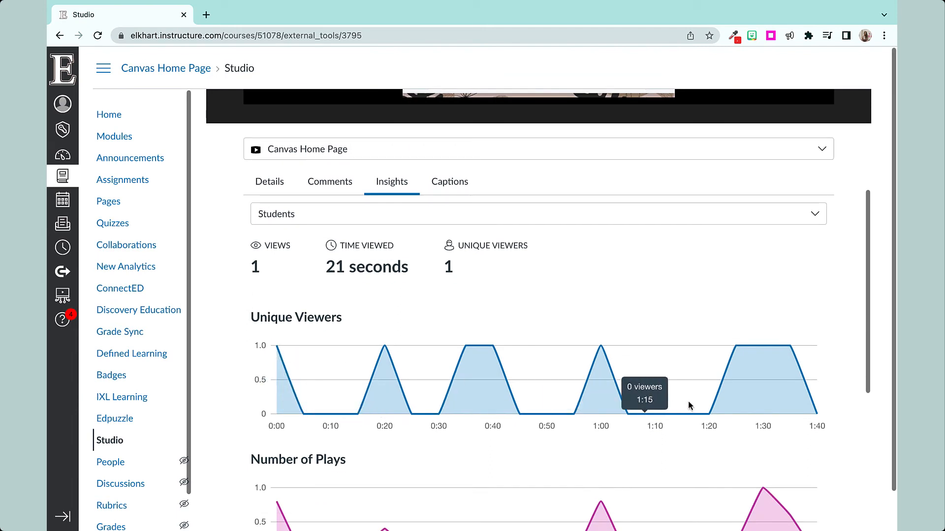
mouse_move(604, 401)
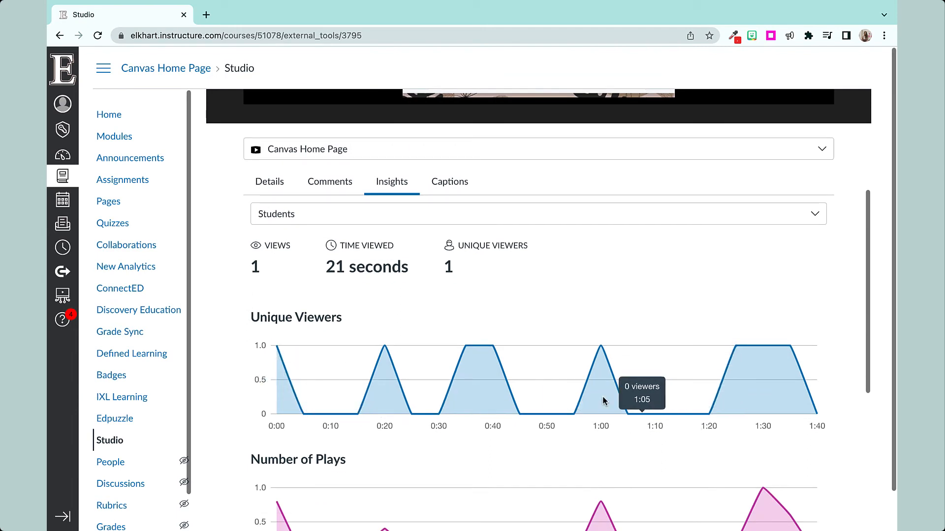
mouse_move(457, 420)
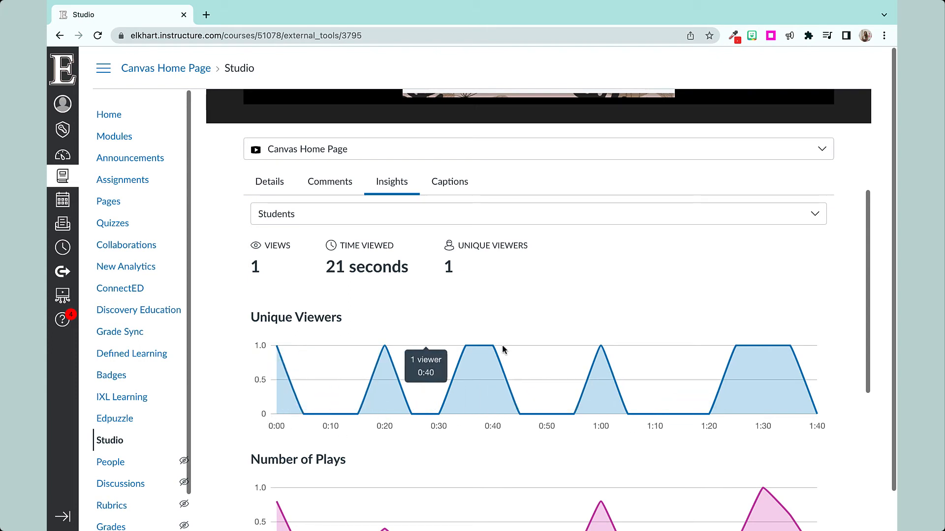
scroll("down", 3)
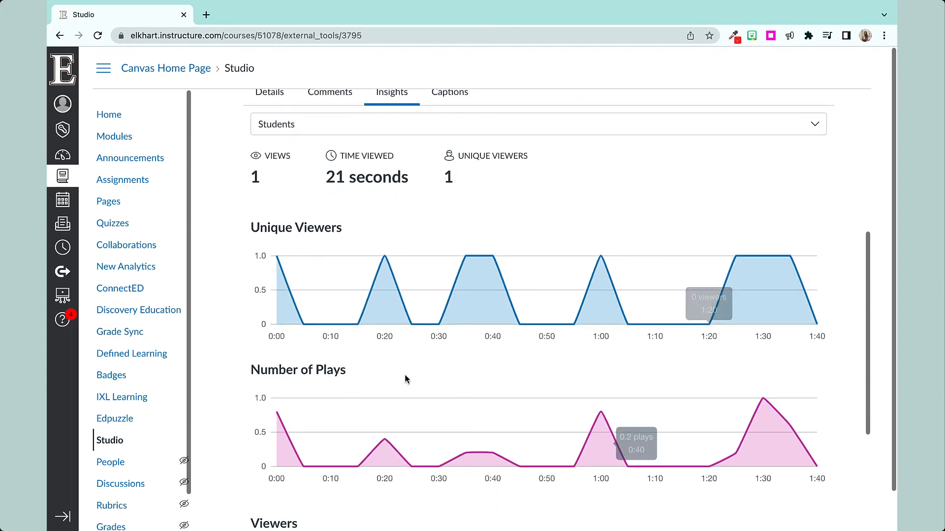
scroll("down", 3)
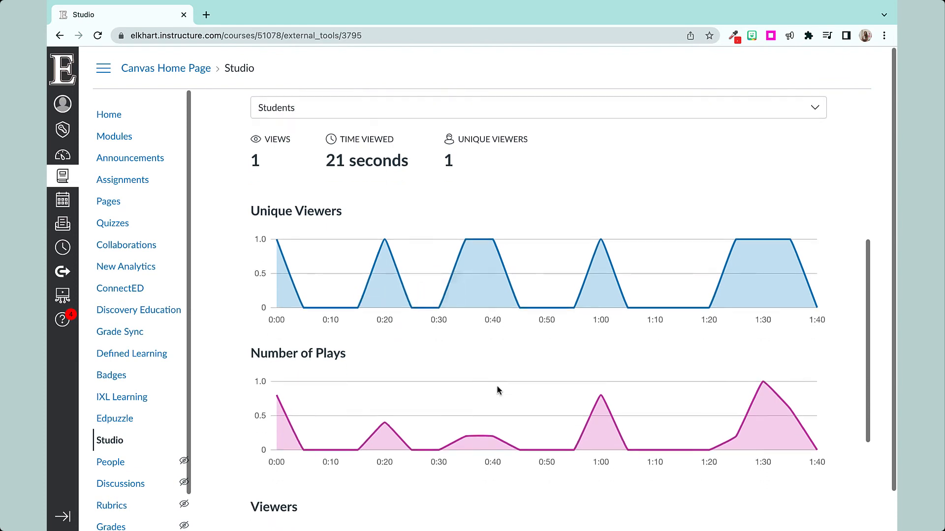
scroll("down", 3)
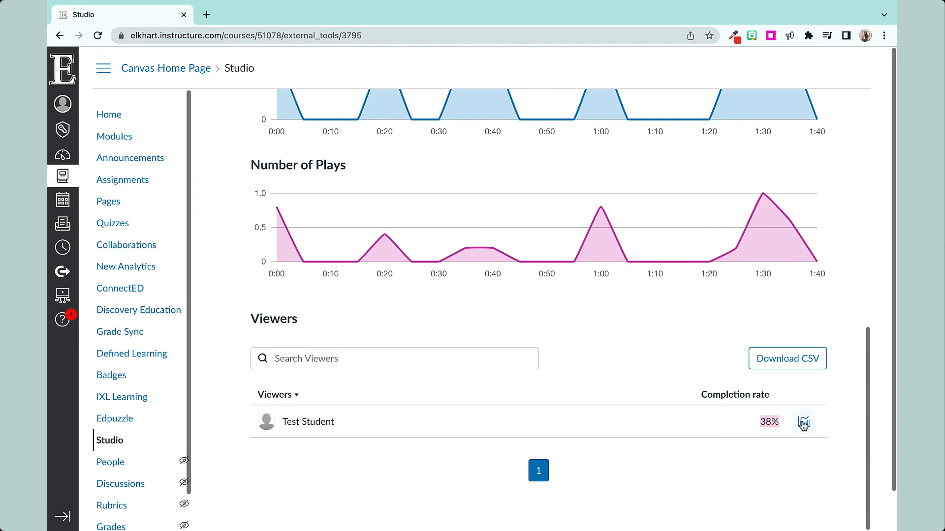
left_click(804, 421)
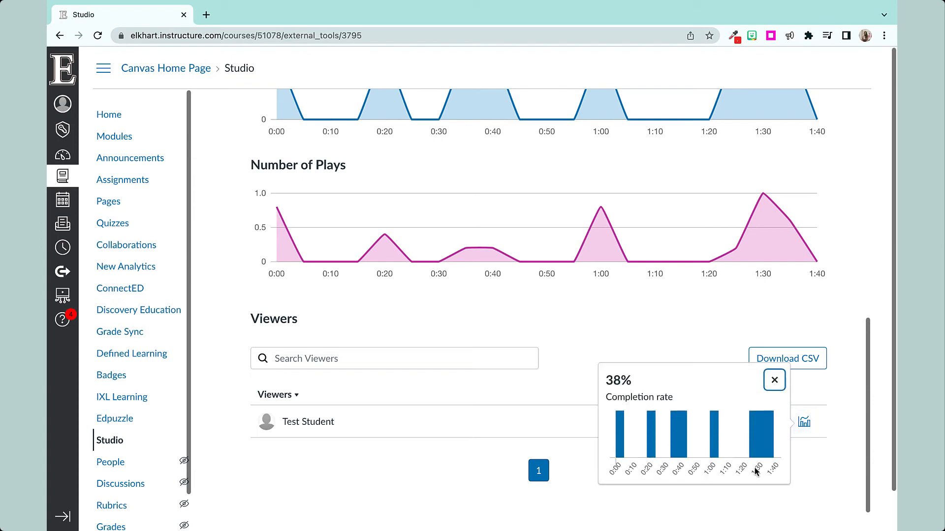
scroll("down", 3)
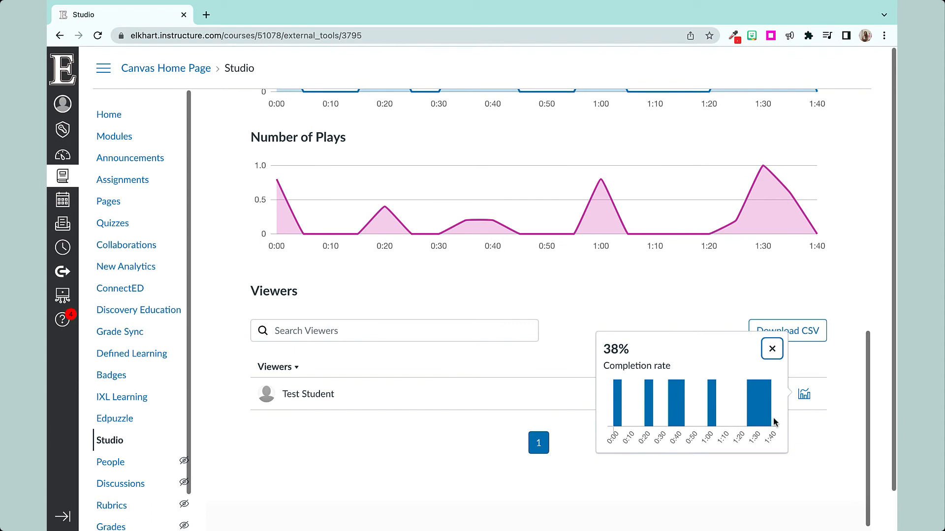
left_click(770, 348)
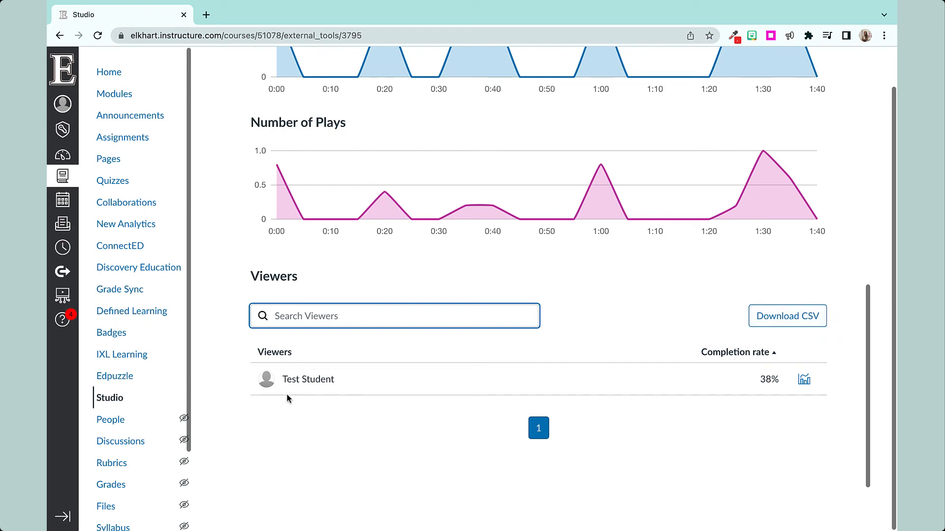
mouse_move(708, 331)
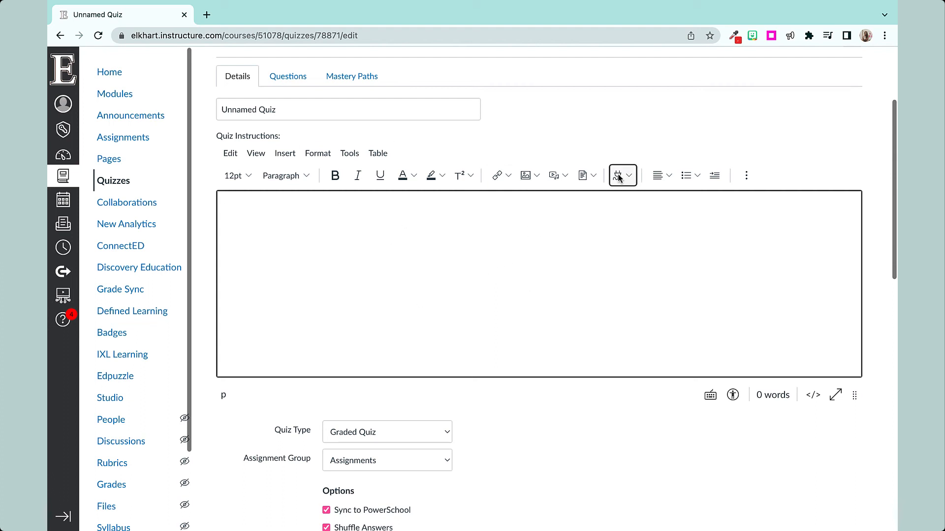
Step: Embed the Jamboard video without media tabs and begin typing 'Watch the video and respond to the'
left_click(618, 175)
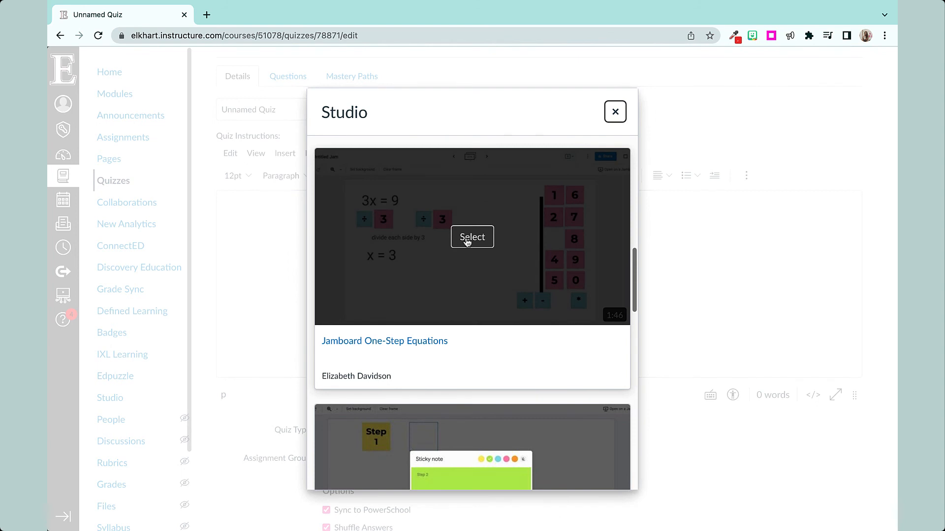
left_click(471, 236)
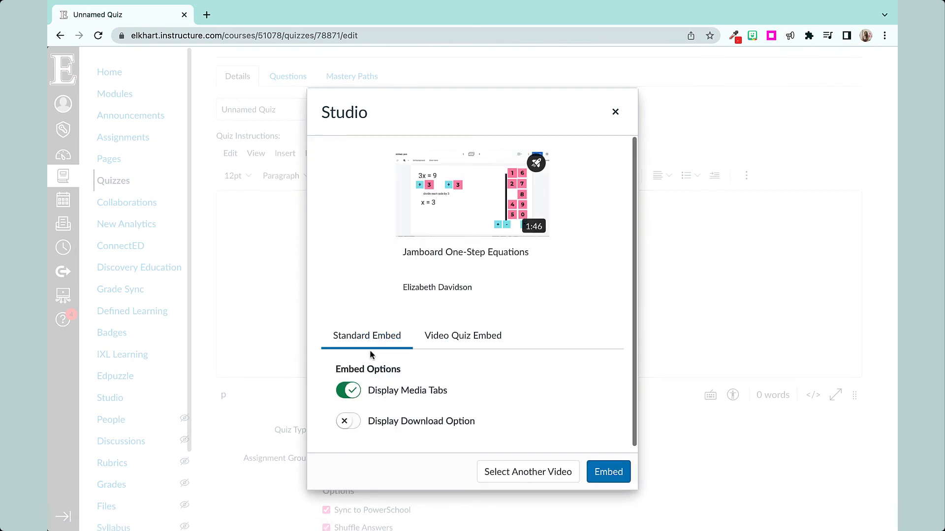
left_click(462, 336)
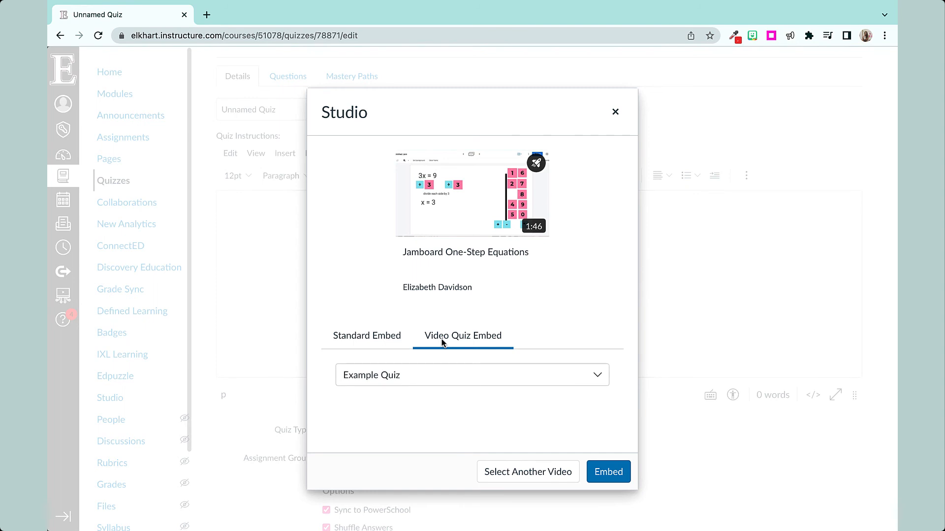
left_click(366, 336)
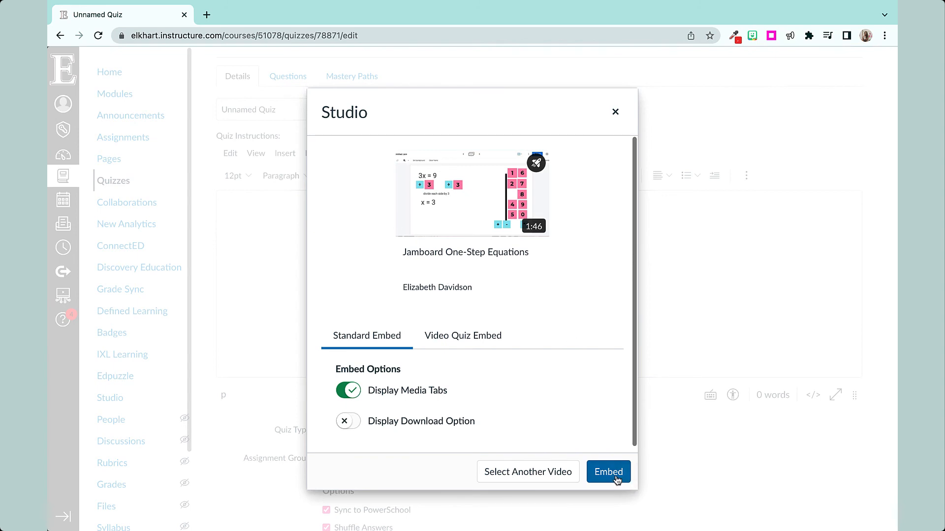
left_click(608, 472)
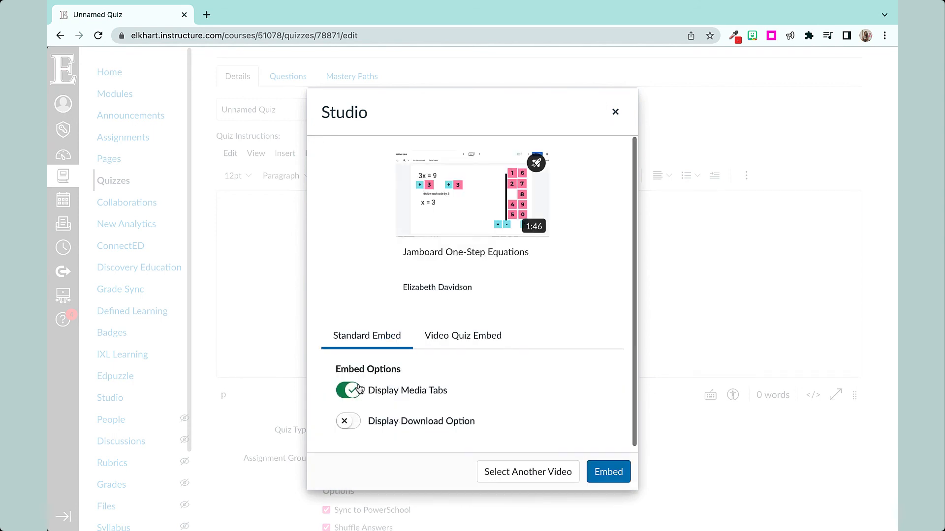
left_click(348, 390)
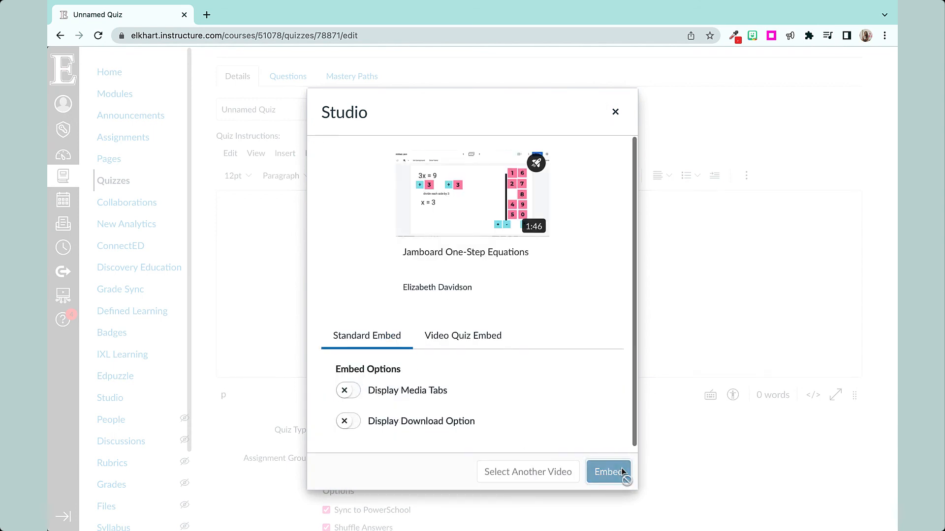
left_click(608, 472)
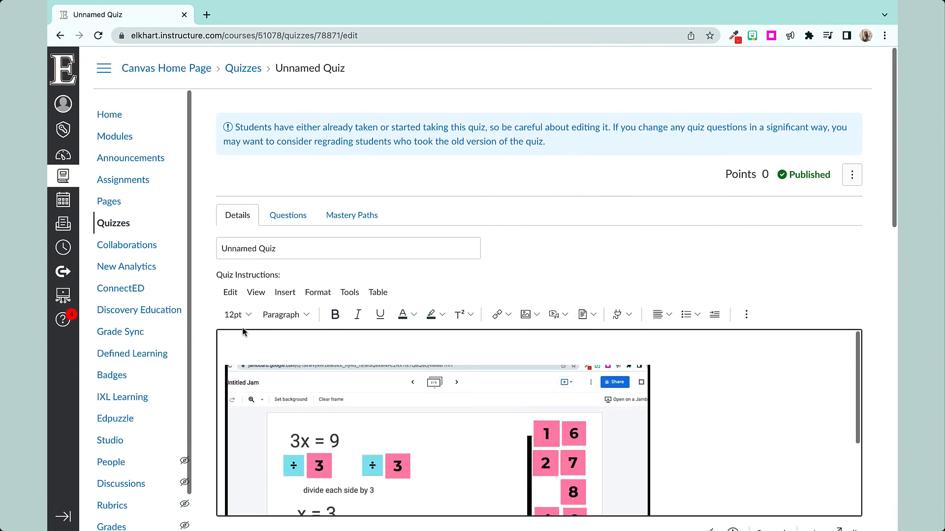
type("Watch the video a")
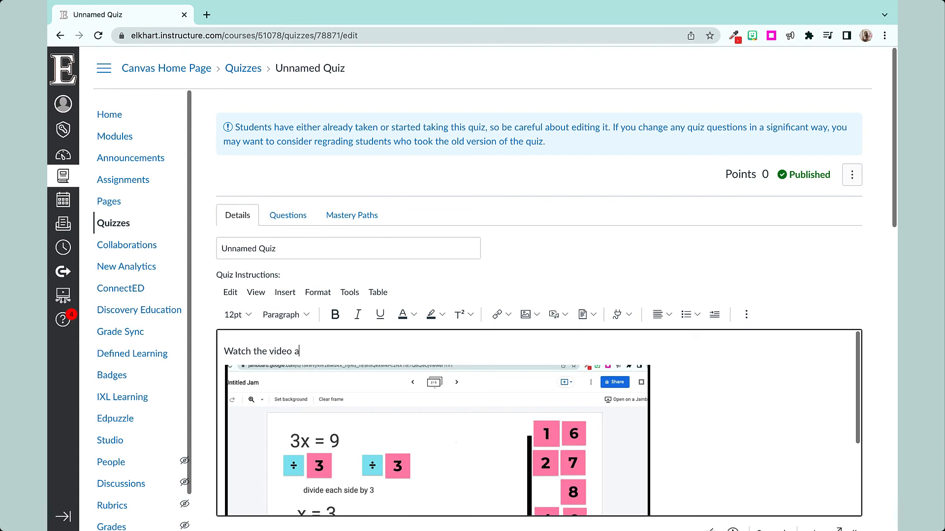
type("nd respond to the")
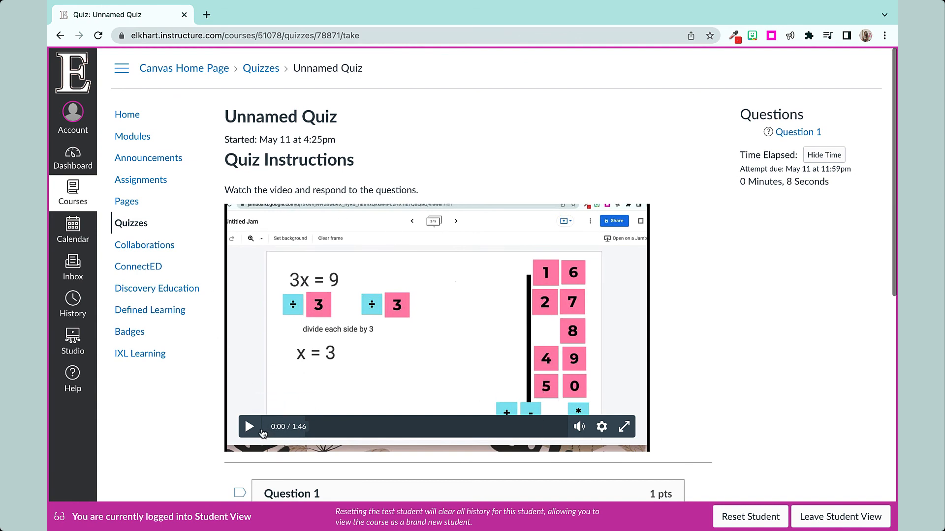
Step: Scroll the Student View quiz past the prompt and embedded video down to Question 1
scroll("down", 3)
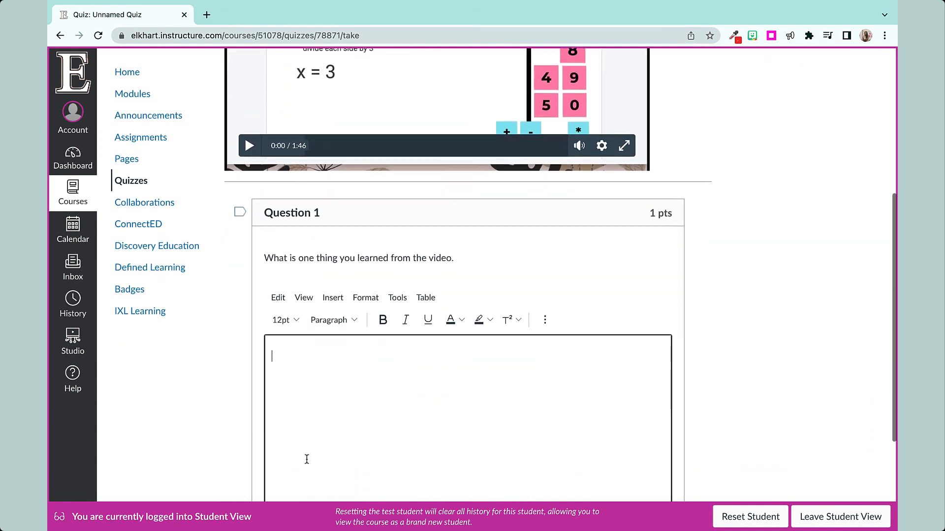
scroll("down", 3)
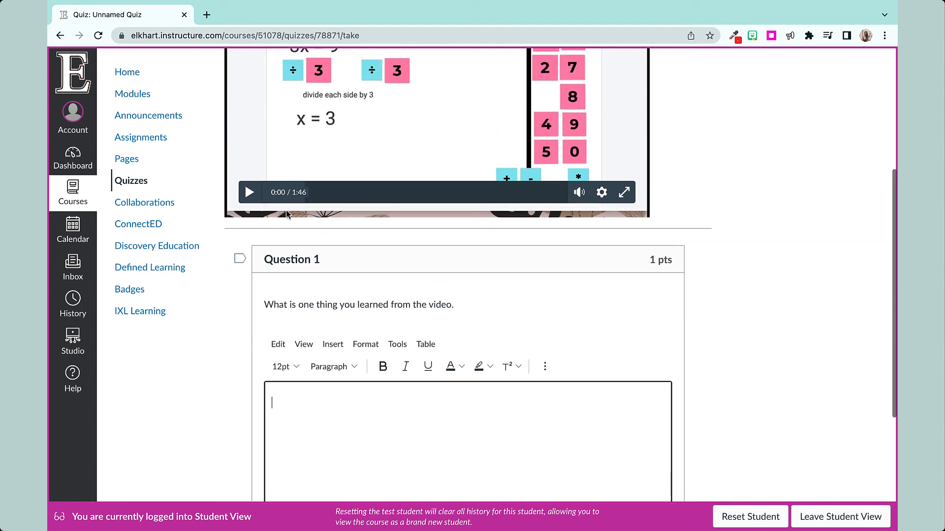
mouse_move(293, 194)
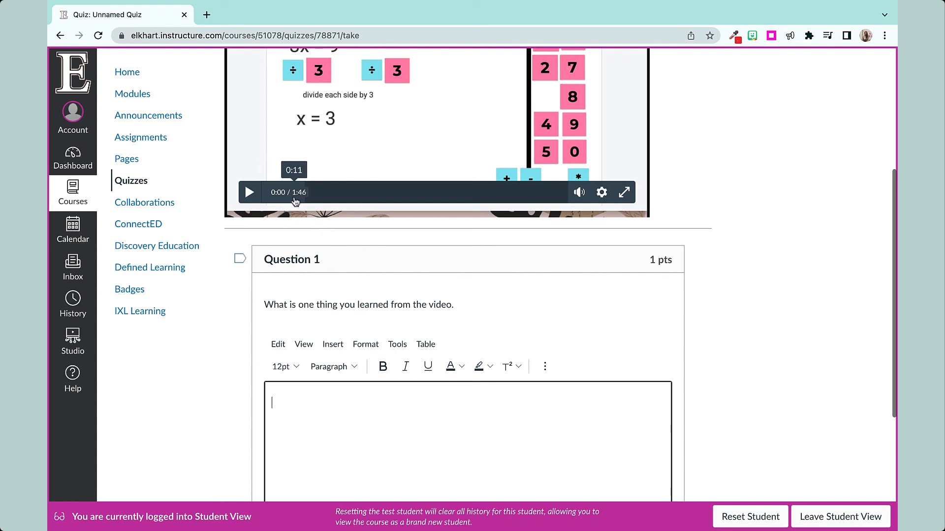
mouse_move(543, 366)
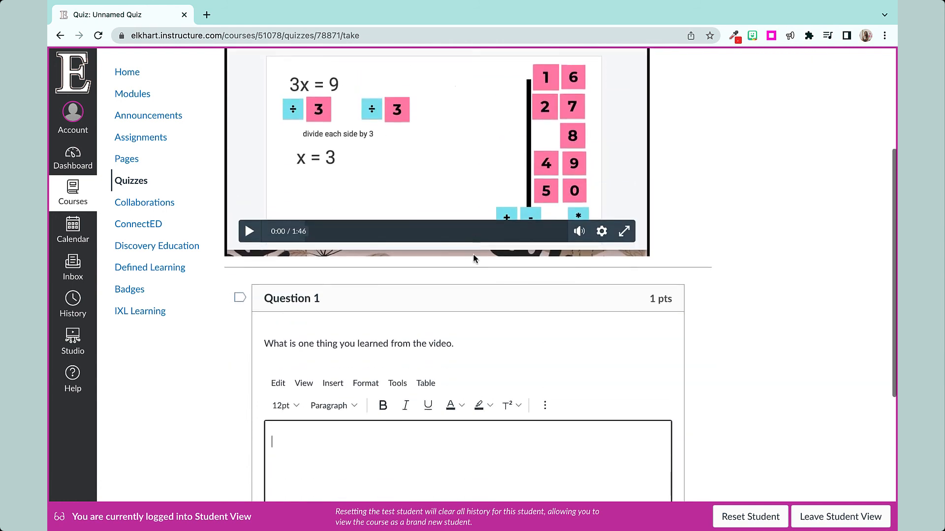
scroll("down", 3)
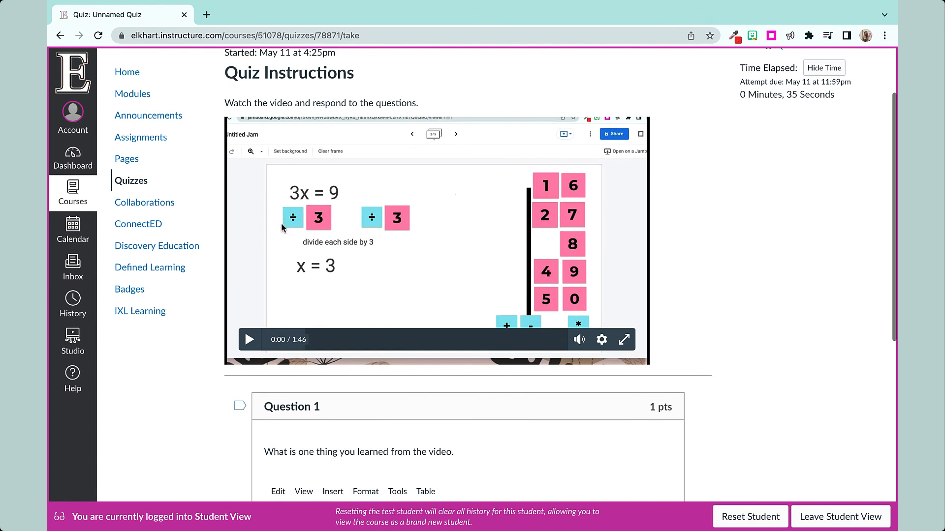
scroll("down", 3)
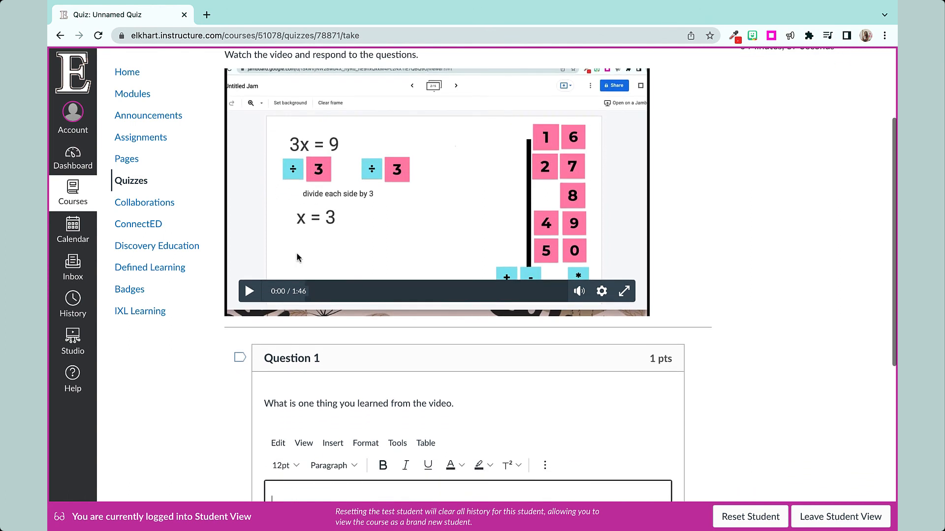